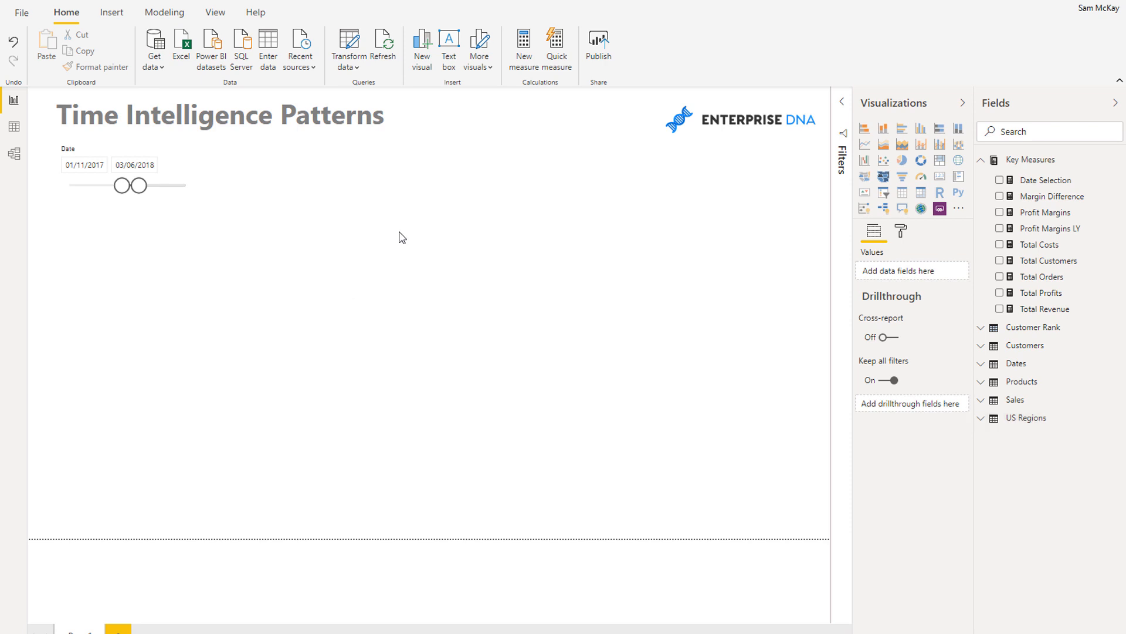
mouse_move(384, 234)
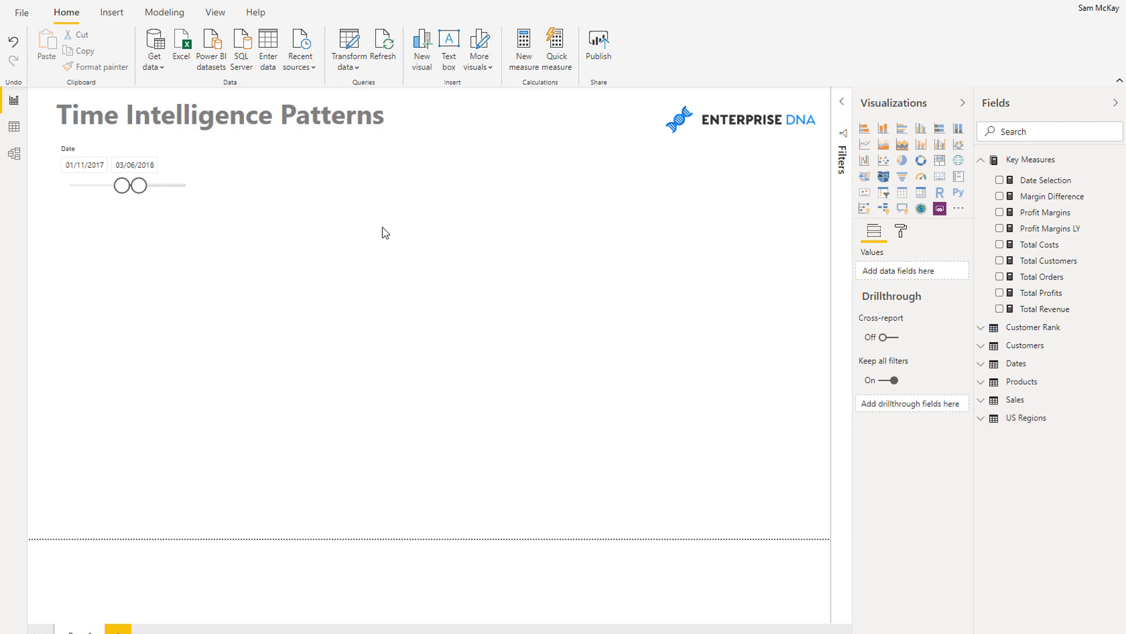
mouse_move(464, 203)
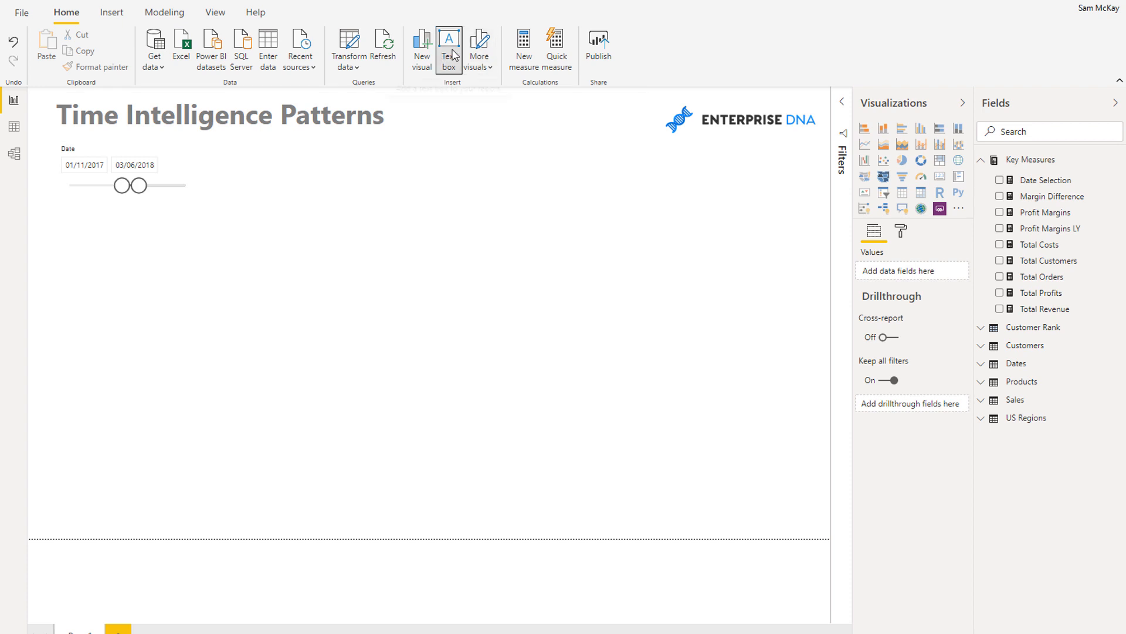
mouse_move(448, 49)
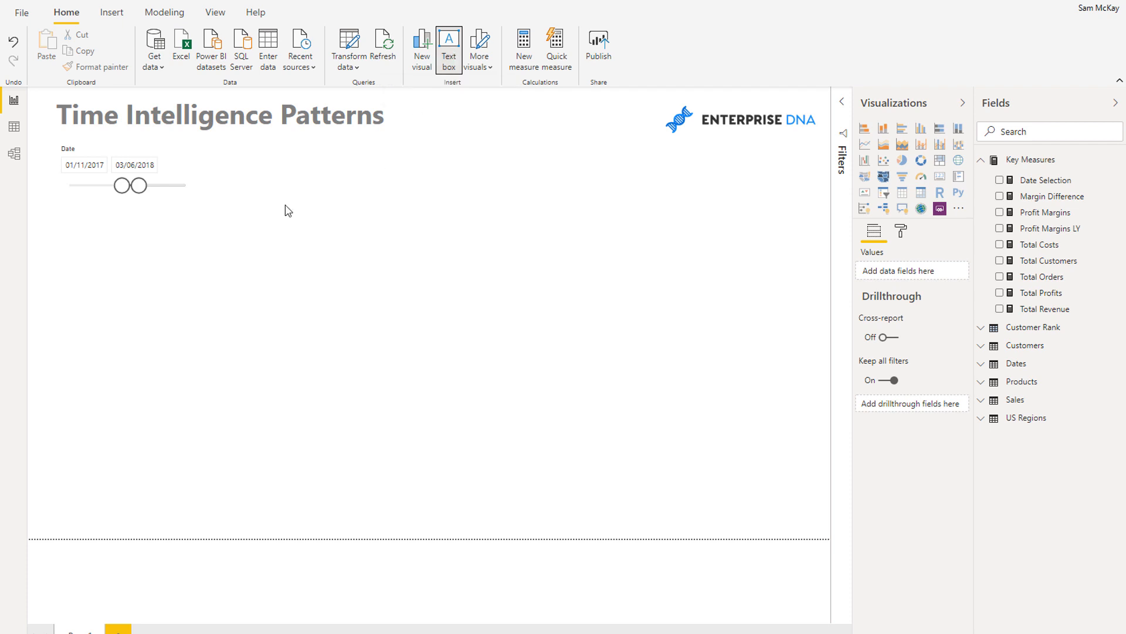
Place a text box under the slicer reading Aggregations, Time Comparisons, Information at font size 20
left_click(449, 44)
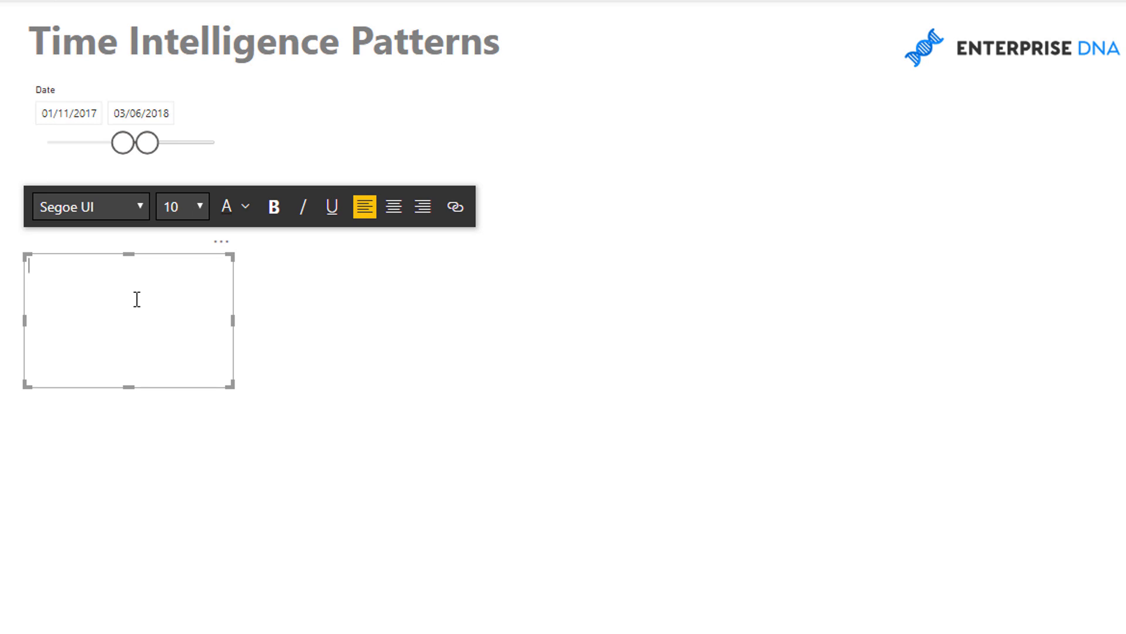
type("Aggreat")
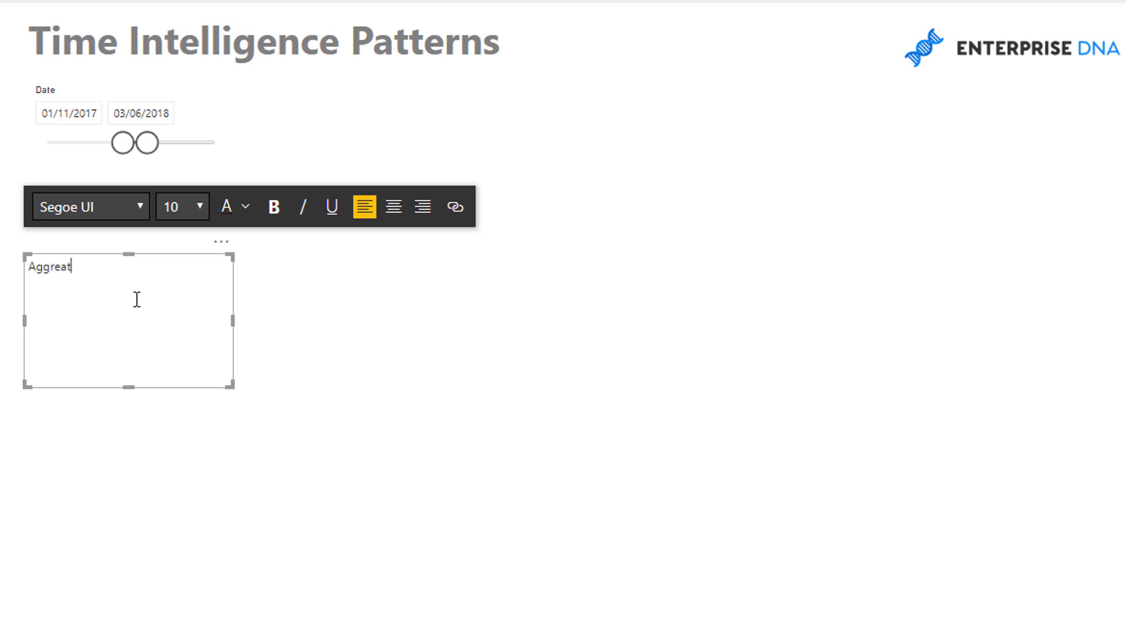
type("tion")
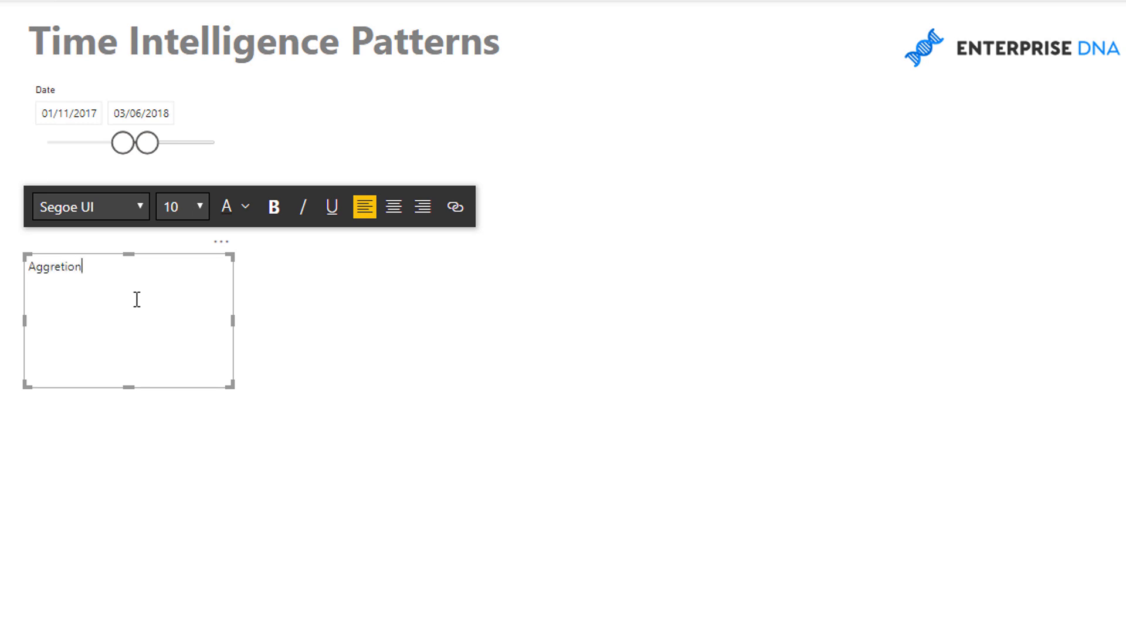
type("s")
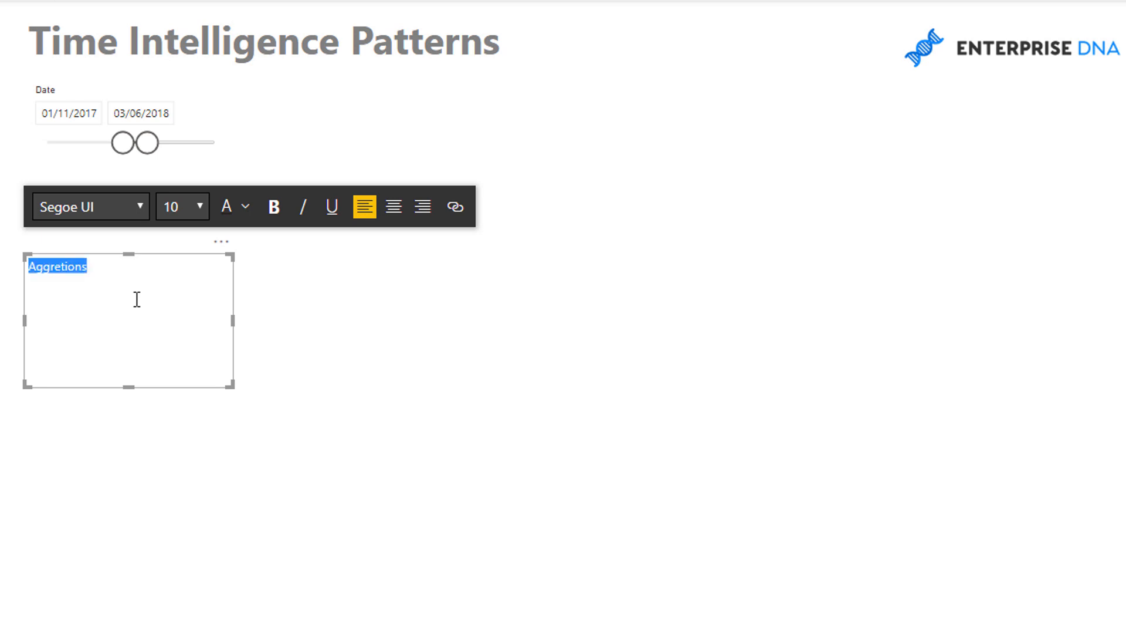
left_click(183, 207)
type("In")
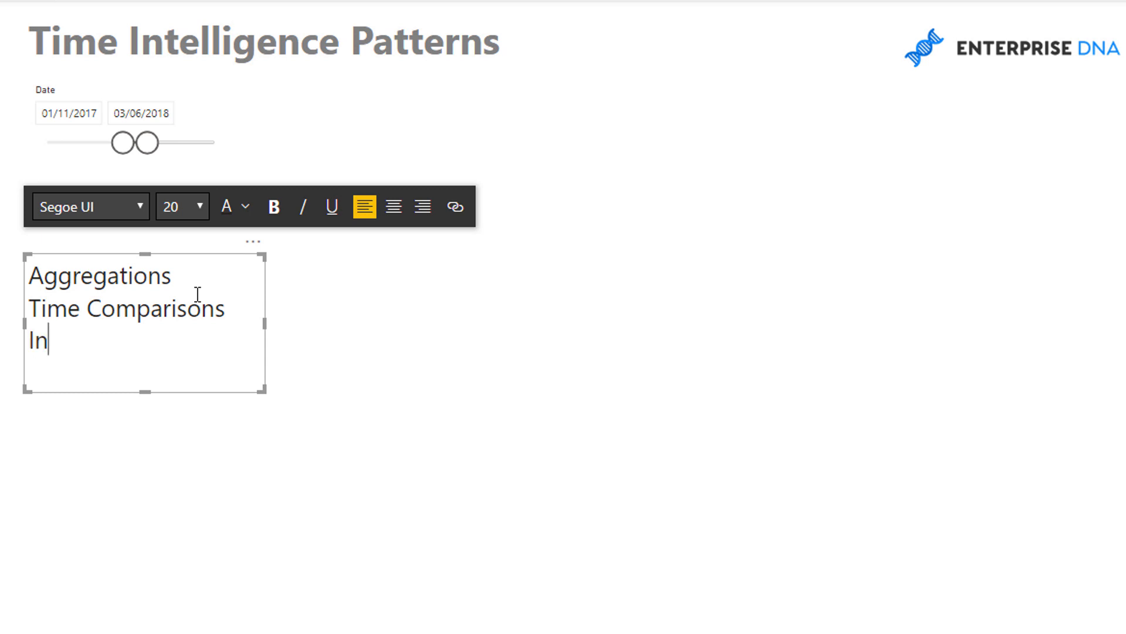
type("formation")
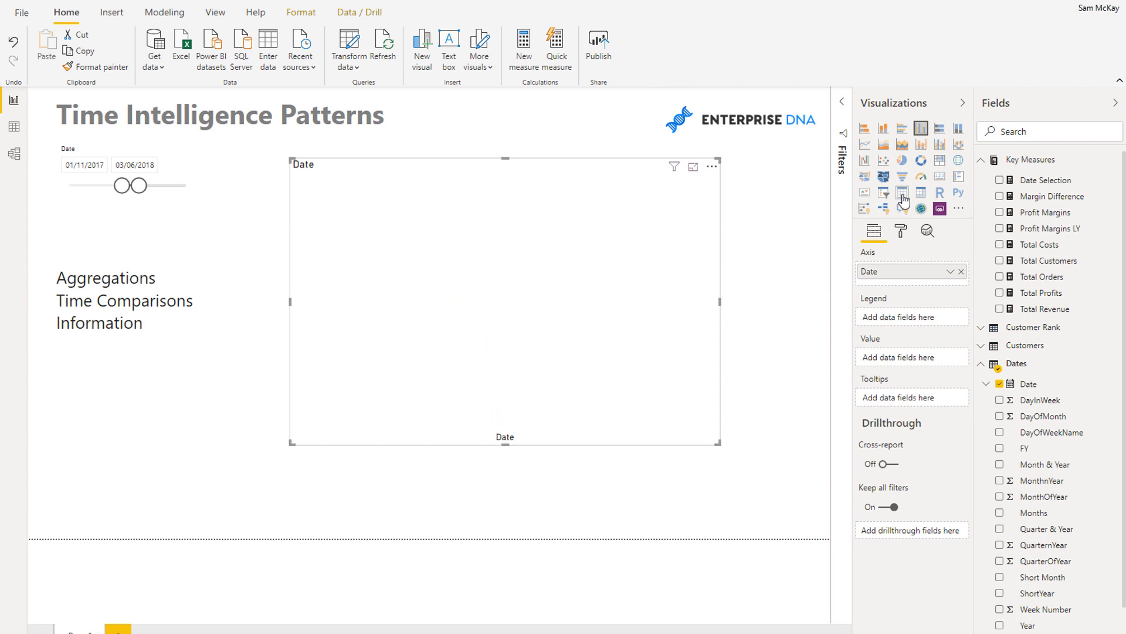
Switch the Date visual to a Table listing each individual date
left_click(903, 192)
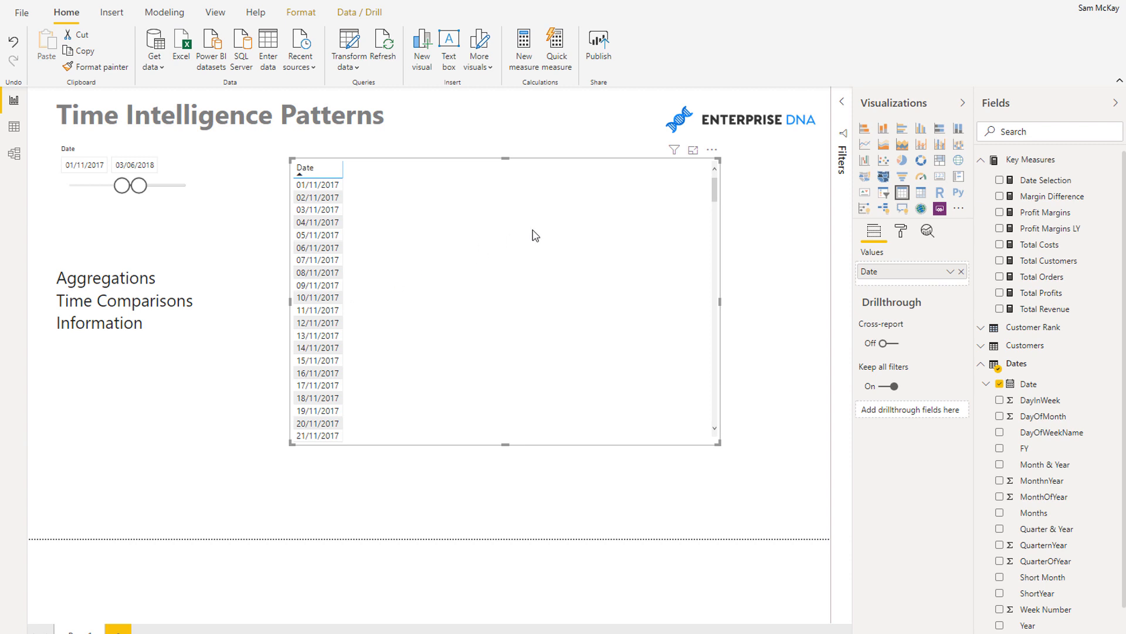
mouse_move(526, 247)
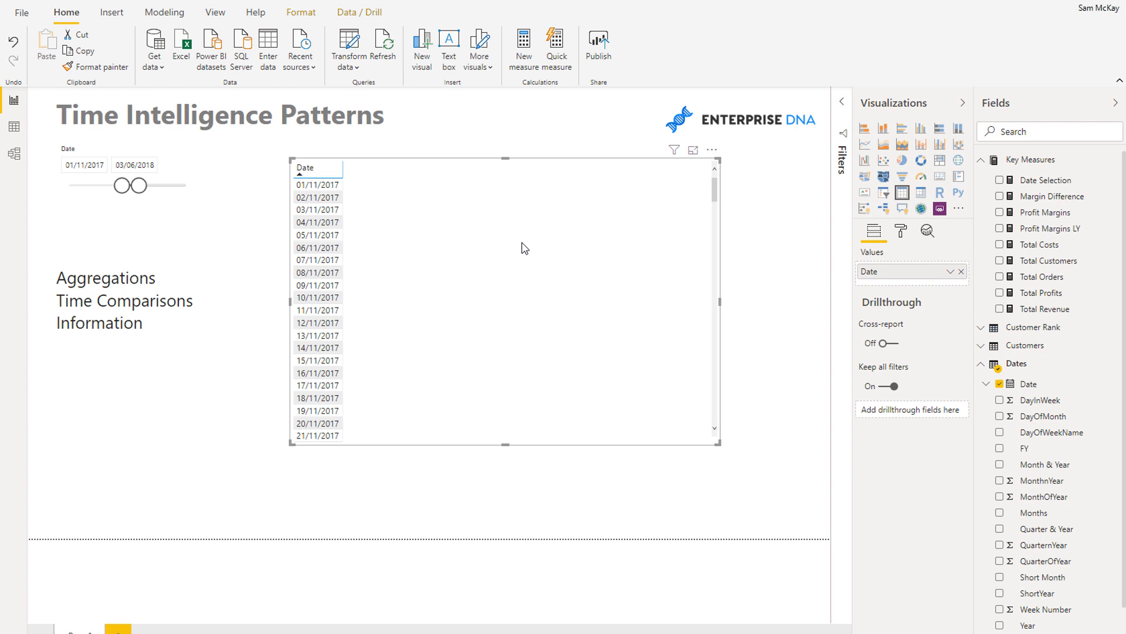
mouse_move(845, 274)
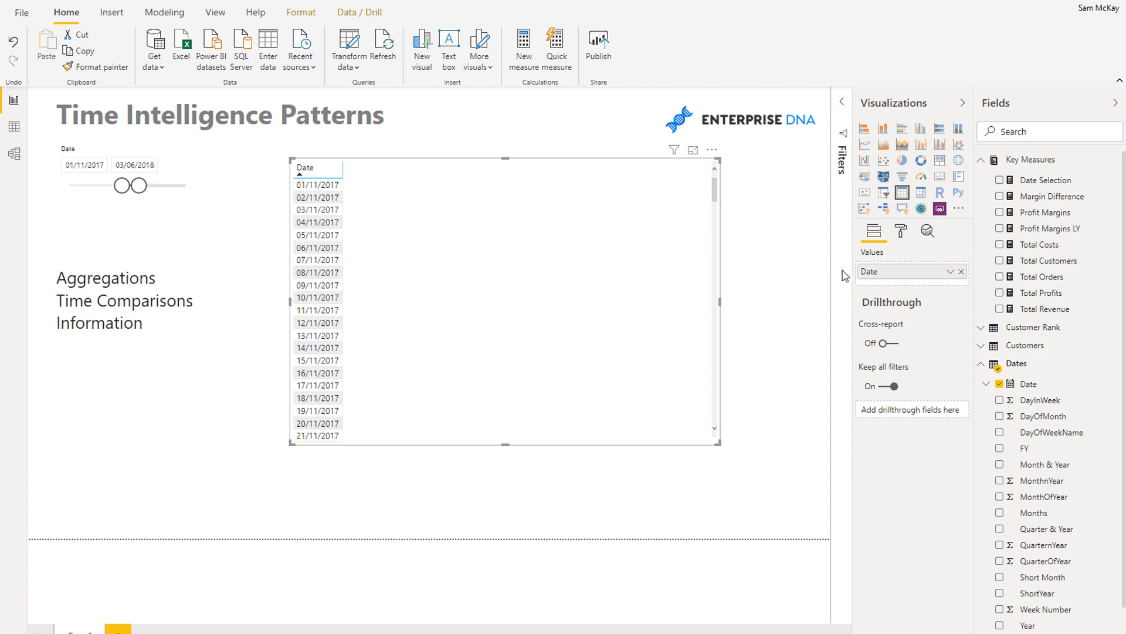
left_click(1049, 245)
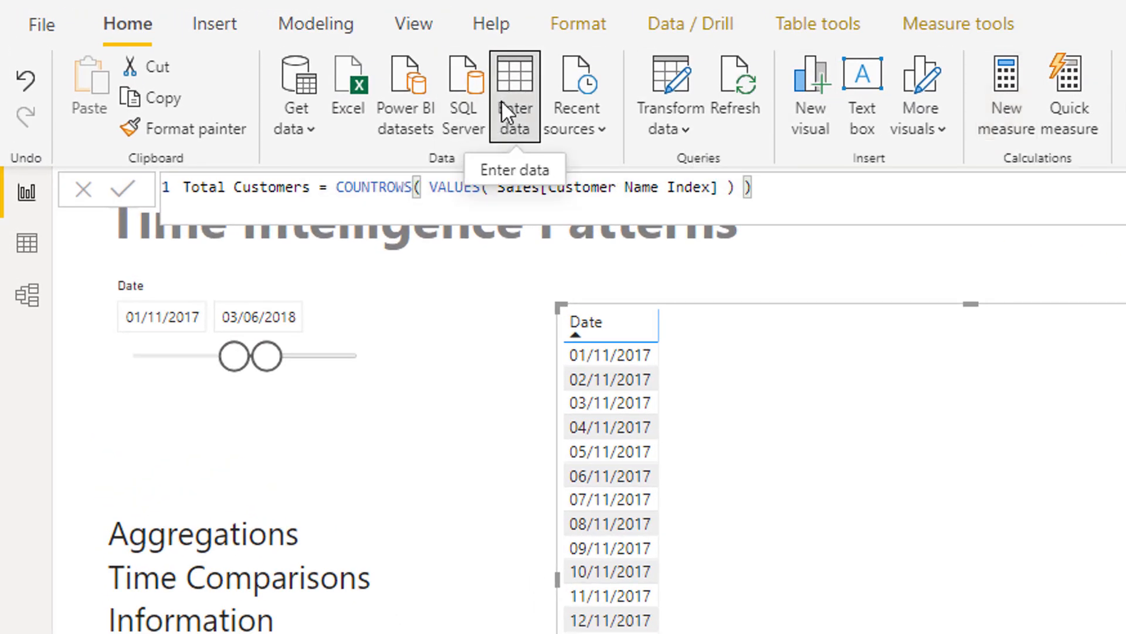
mouse_move(467, 299)
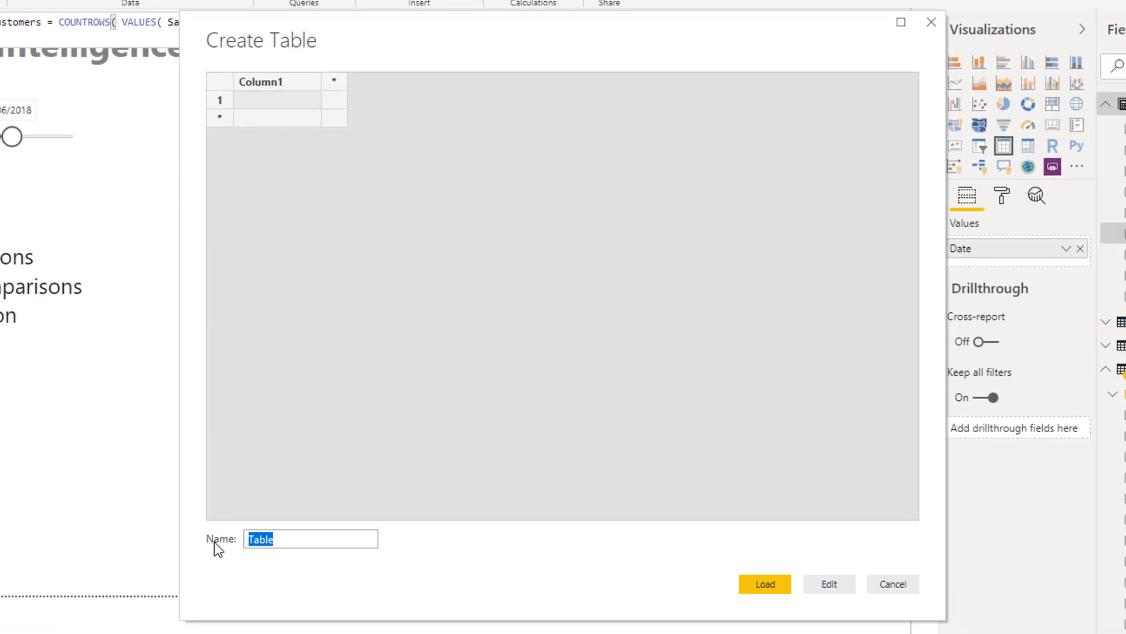
Name the new Enter Data table Time Intelligence and load it
type("Time On")
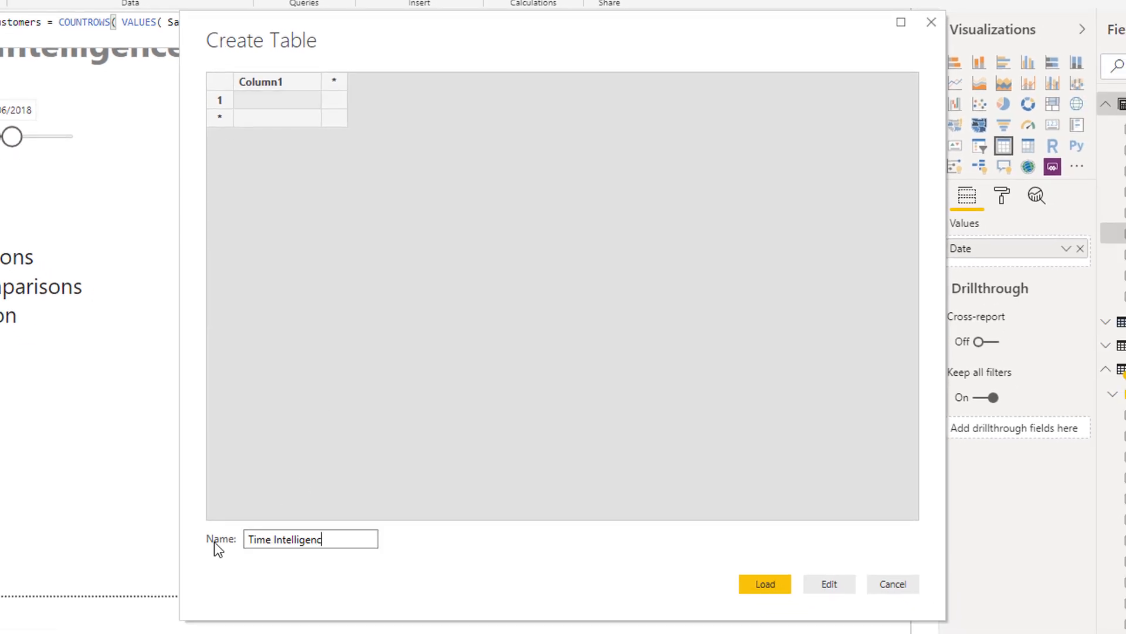
type("e")
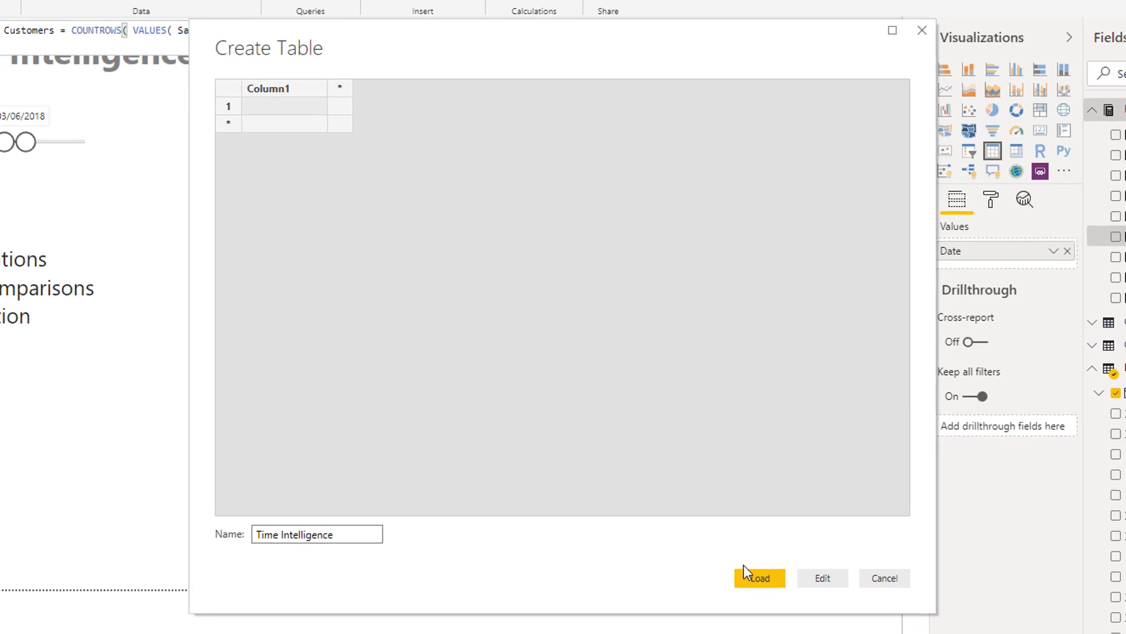
left_click(759, 577)
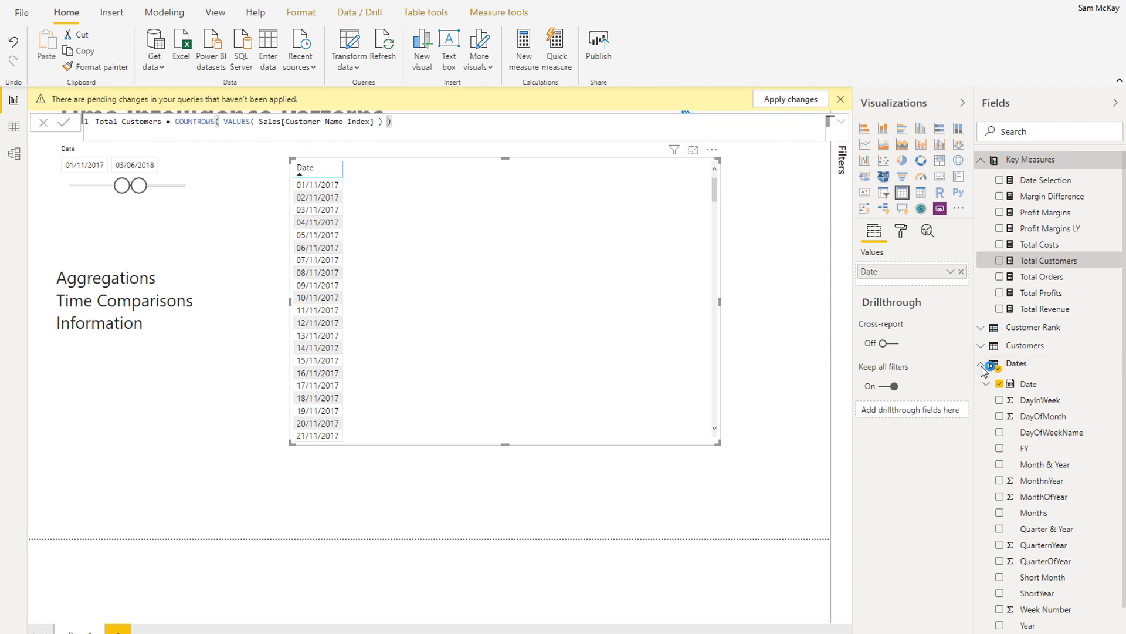
Collapse the Dates table's field list so the report page shows again
left_click(789, 99)
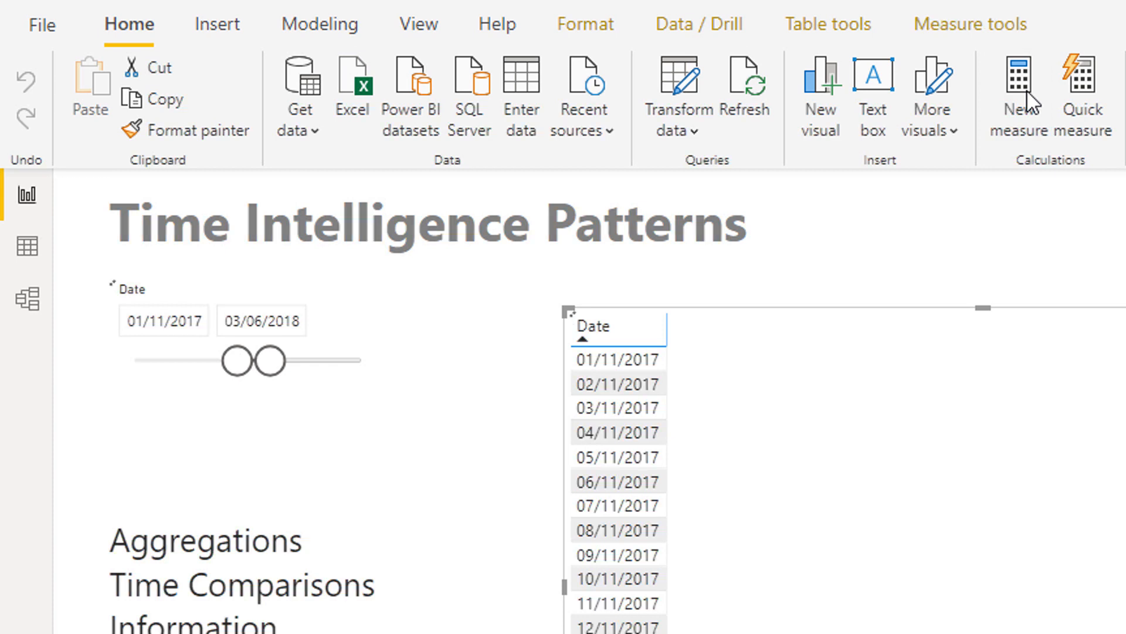
Write Revenue LQ = CALCULATE([Total Revenue], DATEADD(Dates[Date], -1, QUARTER)) as a new measure
left_click(1021, 94)
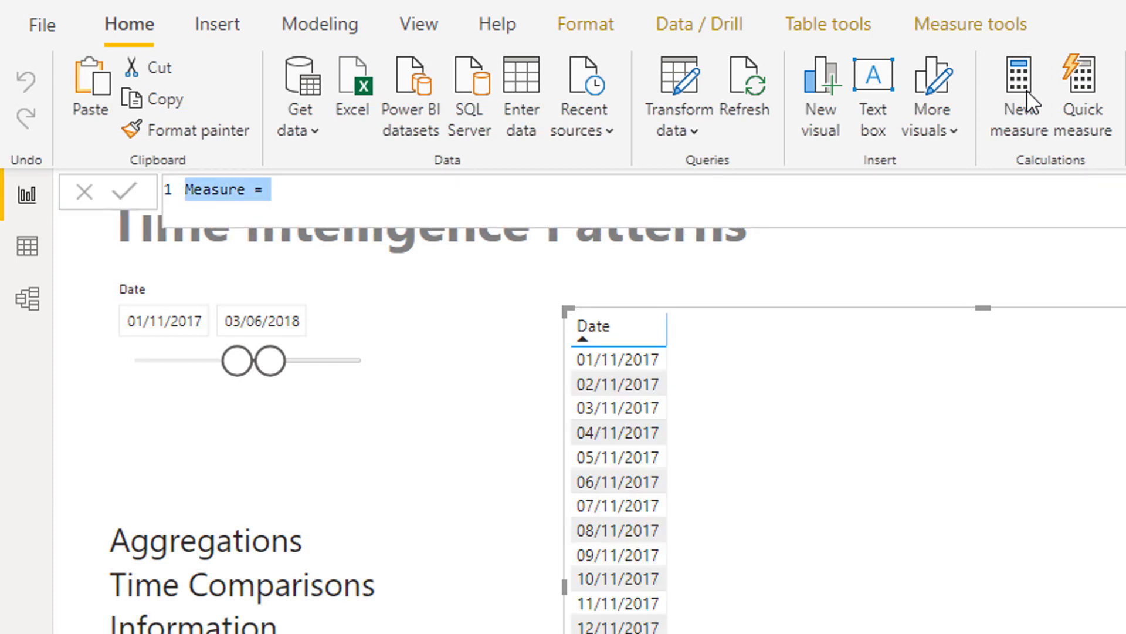
type("E")
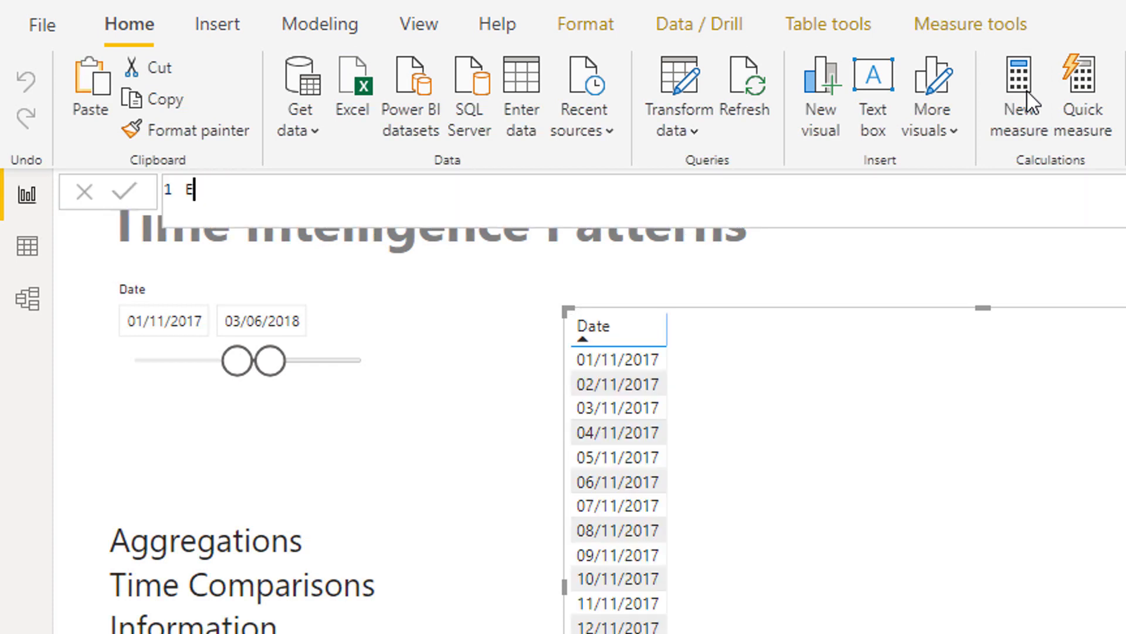
type("Revenue L")
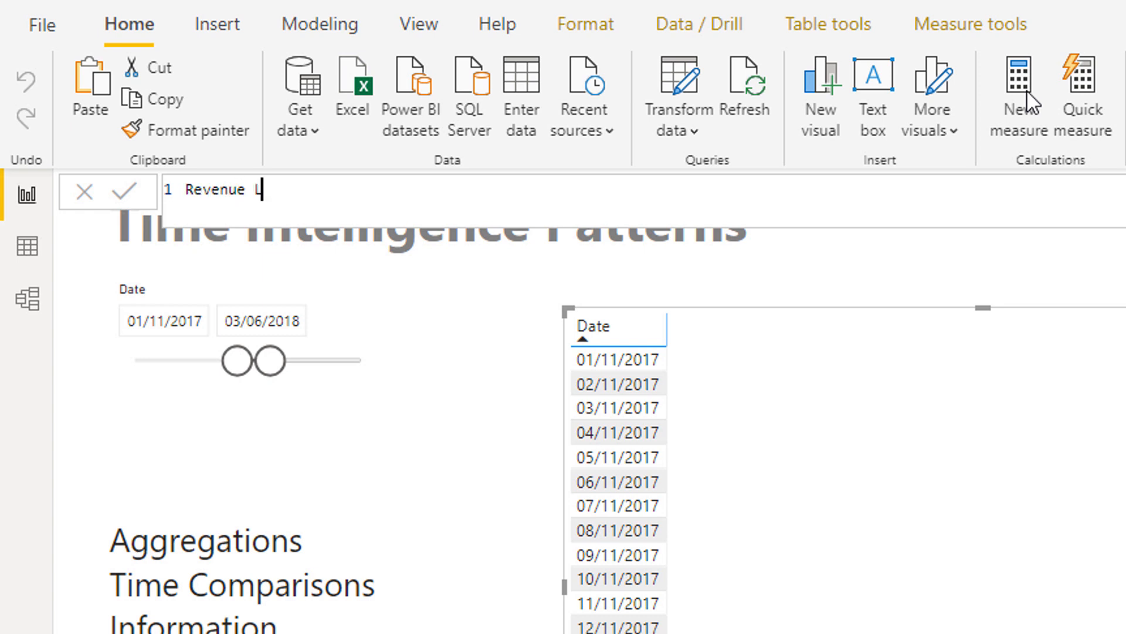
type("Y =")
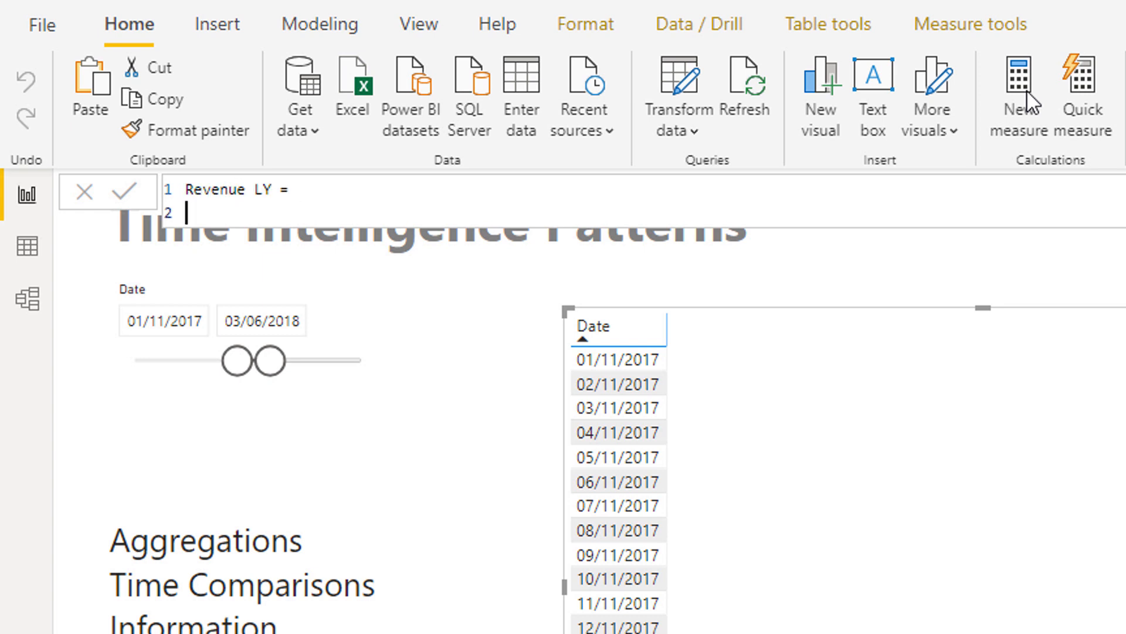
type("CALCULATE( Total Revenue],")
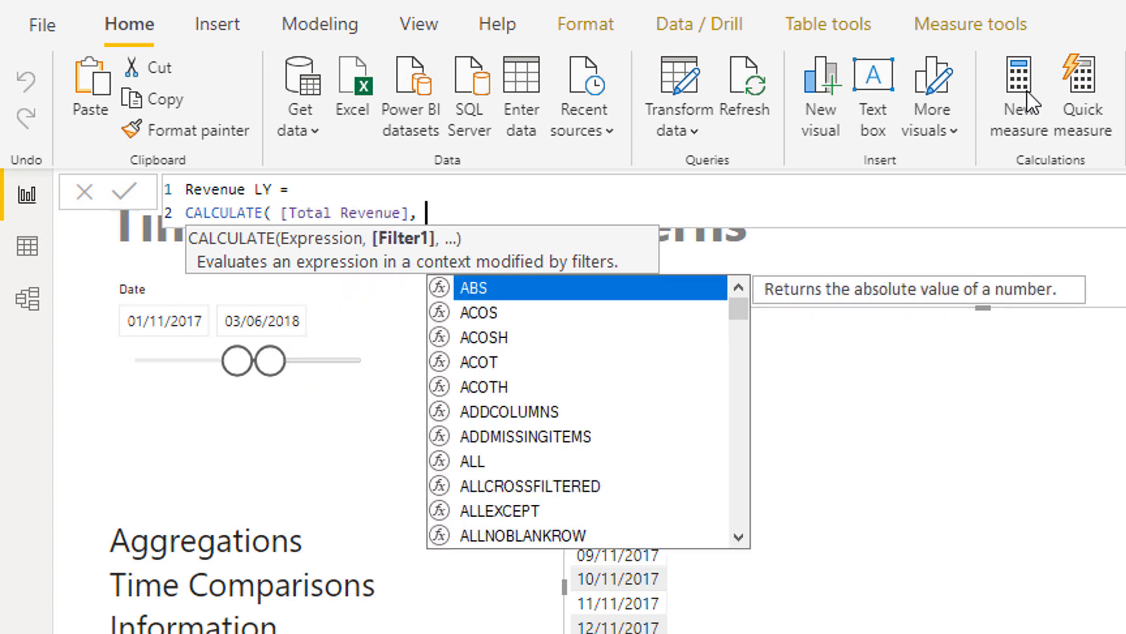
type("DATEADD(")
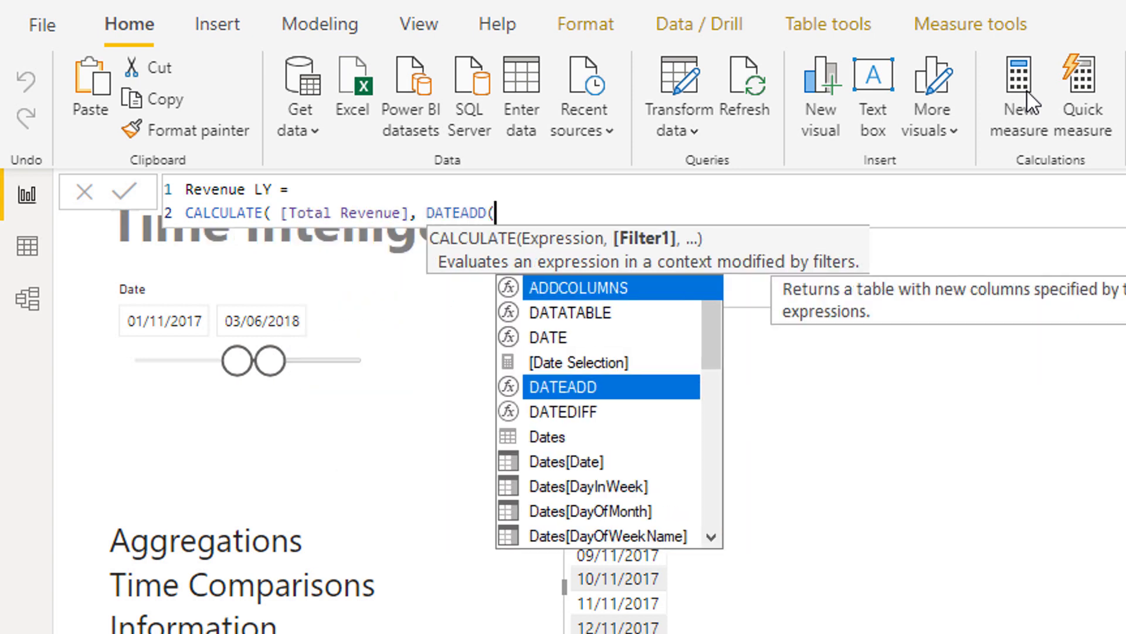
type("Date")
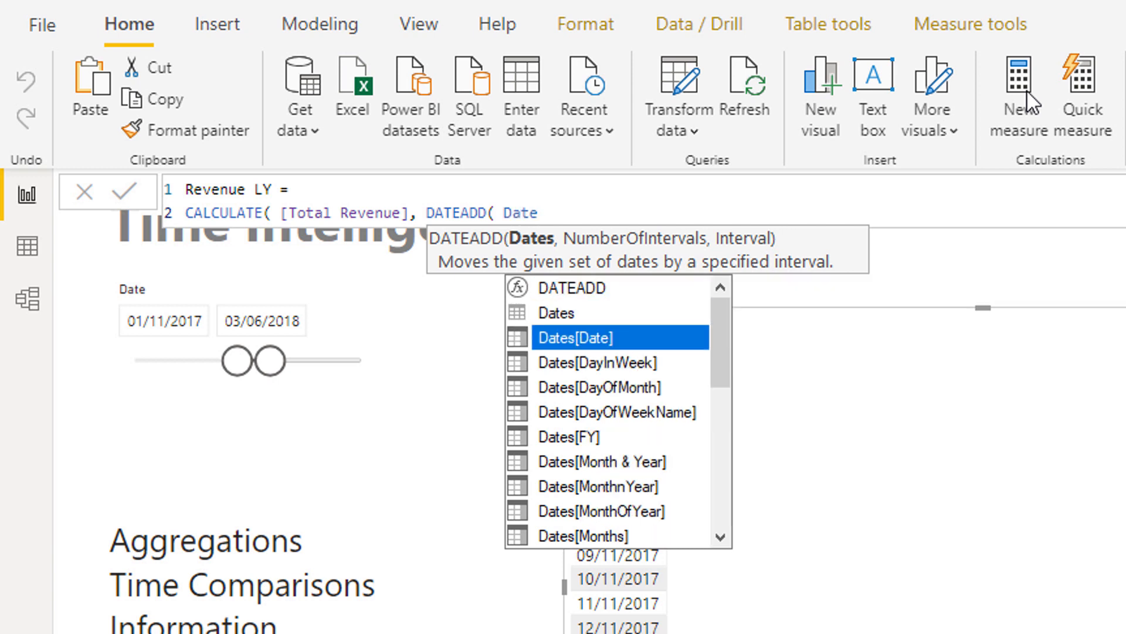
double_click(602, 337)
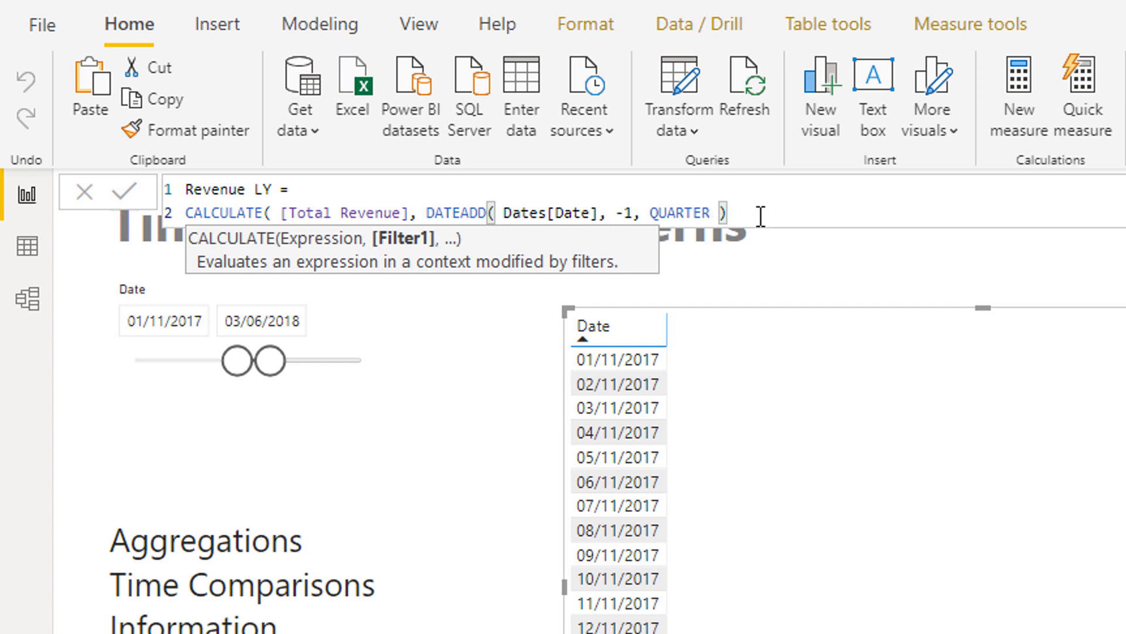
type(") )")
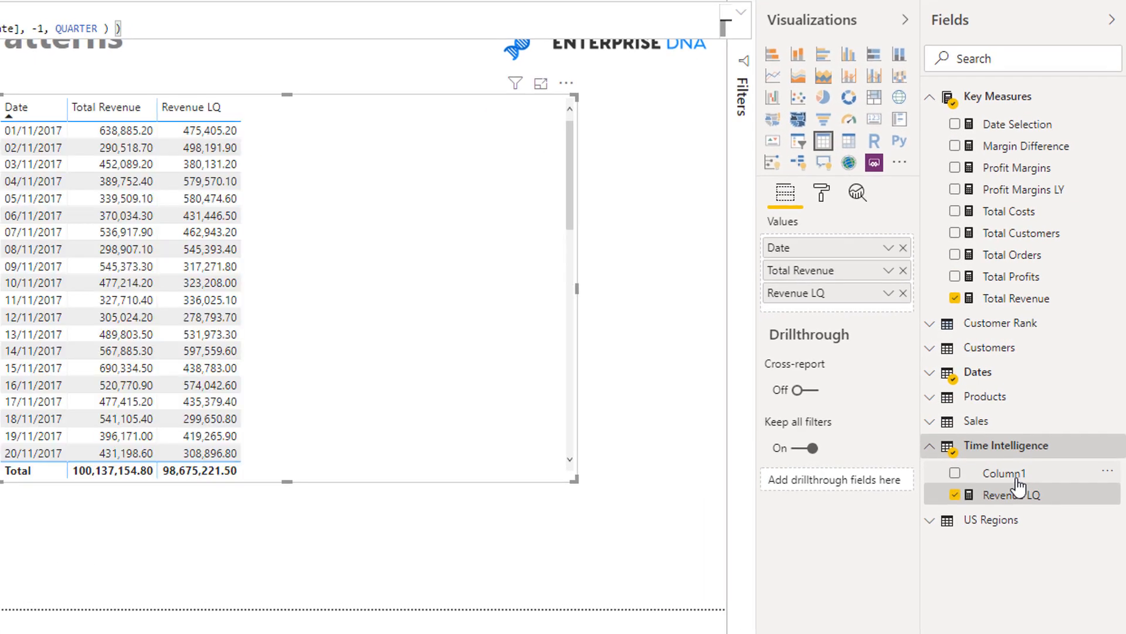
Bring up the actions menu for the unused Column1 field in Time Intelligence
right_click(1005, 473)
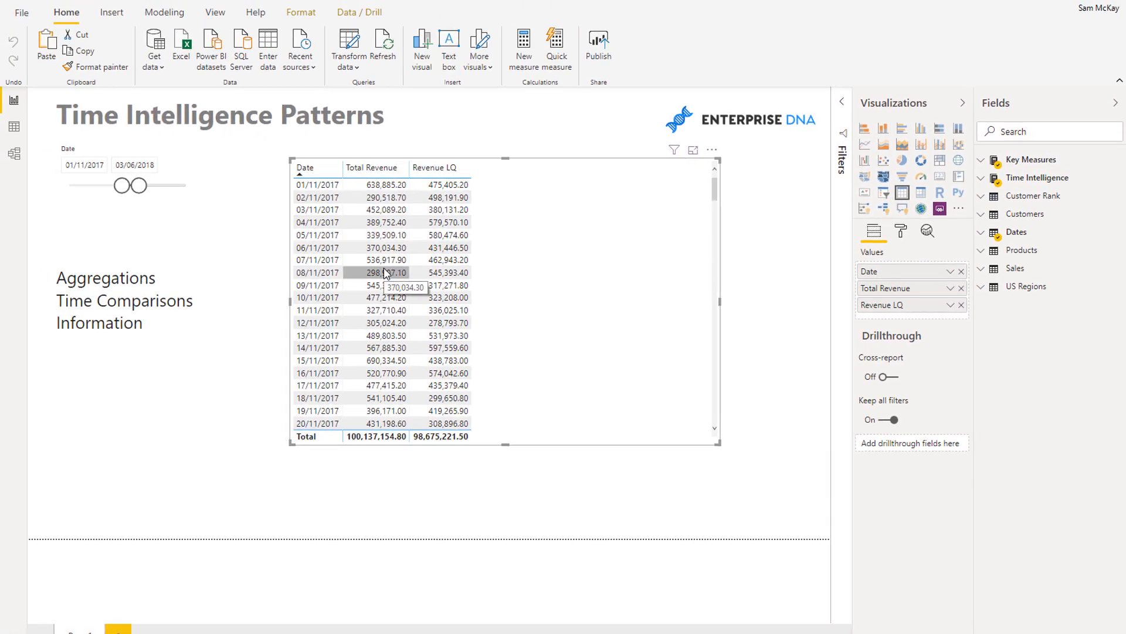
mouse_move(312, 312)
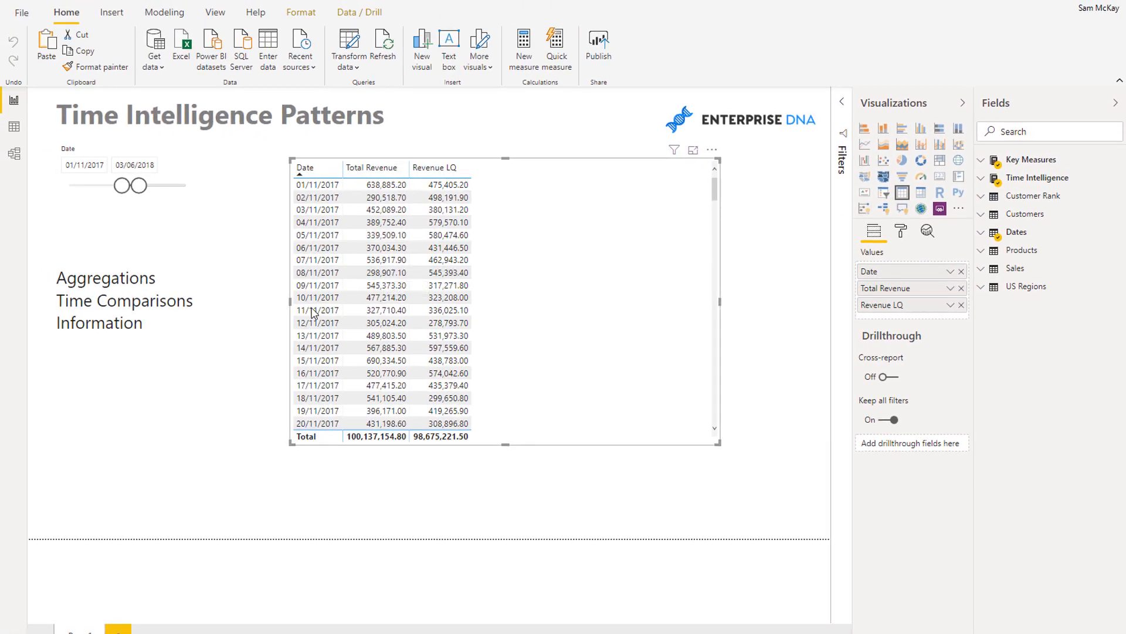
mouse_move(511, 210)
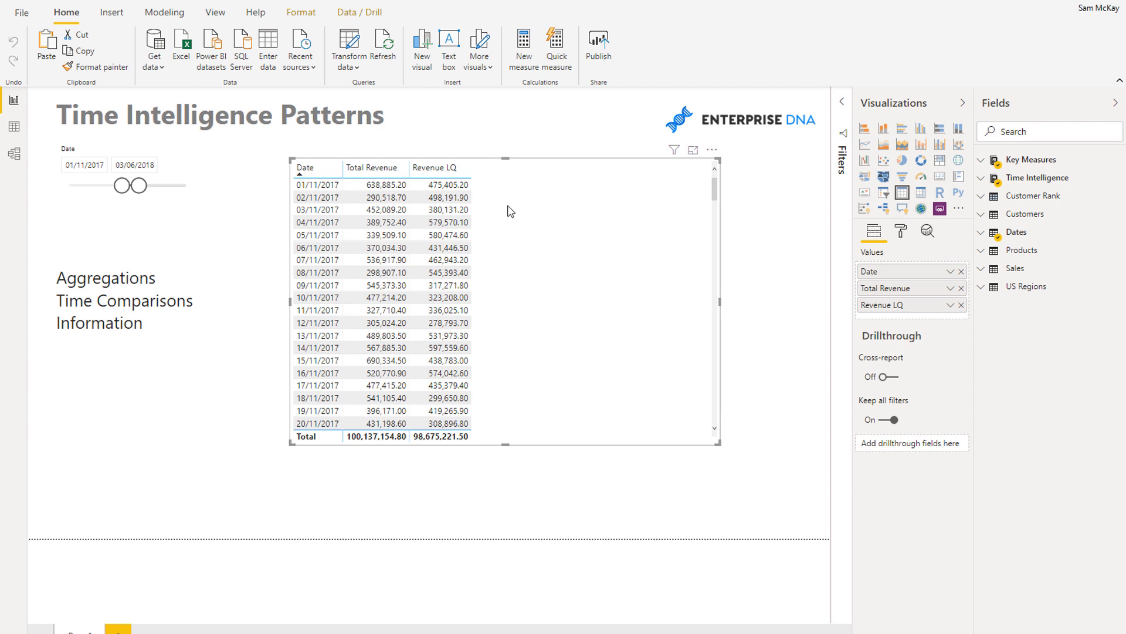
mouse_move(513, 213)
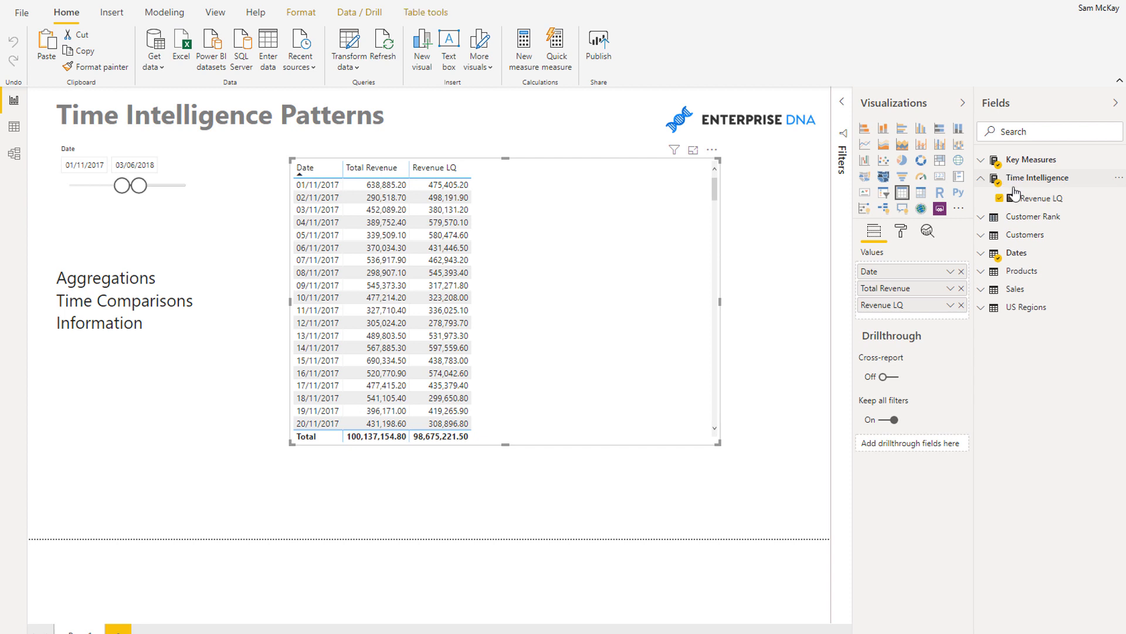
mouse_move(1041, 198)
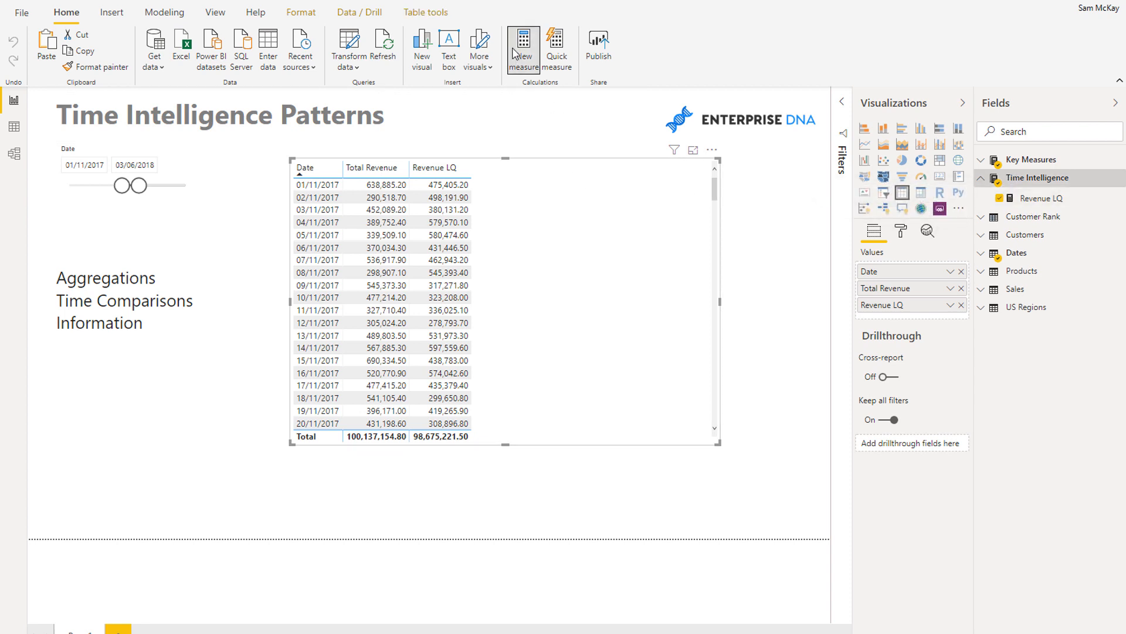
mouse_move(520, 51)
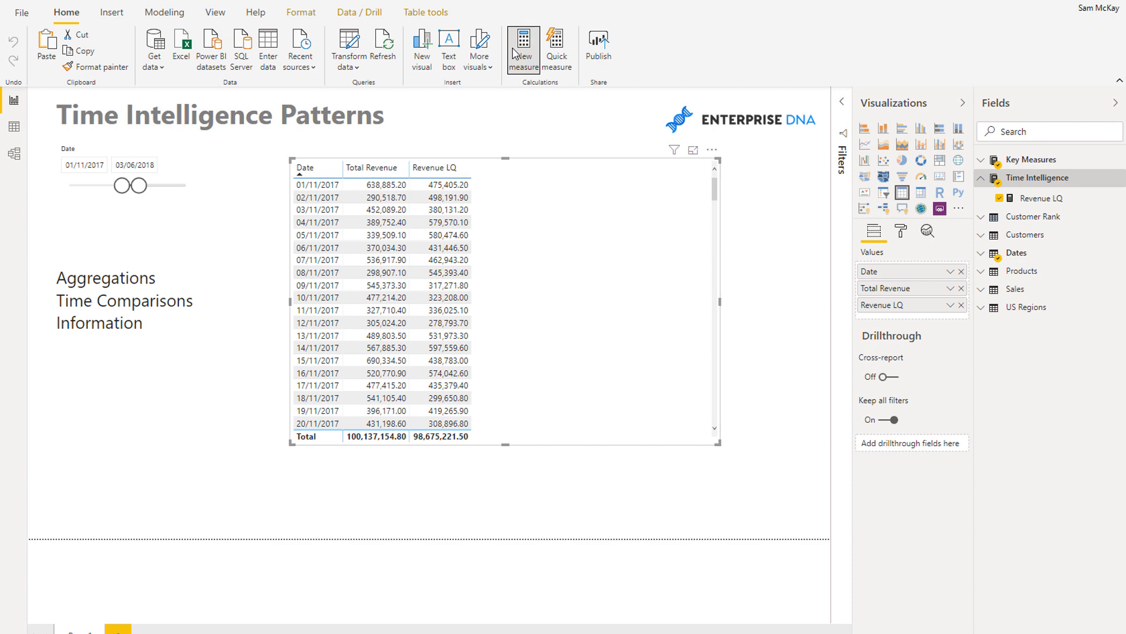
Write Revenue MTD = CALCULATE([Total Revenue], DATESMTD(Dates[Date])) as a new measure
left_click(520, 47)
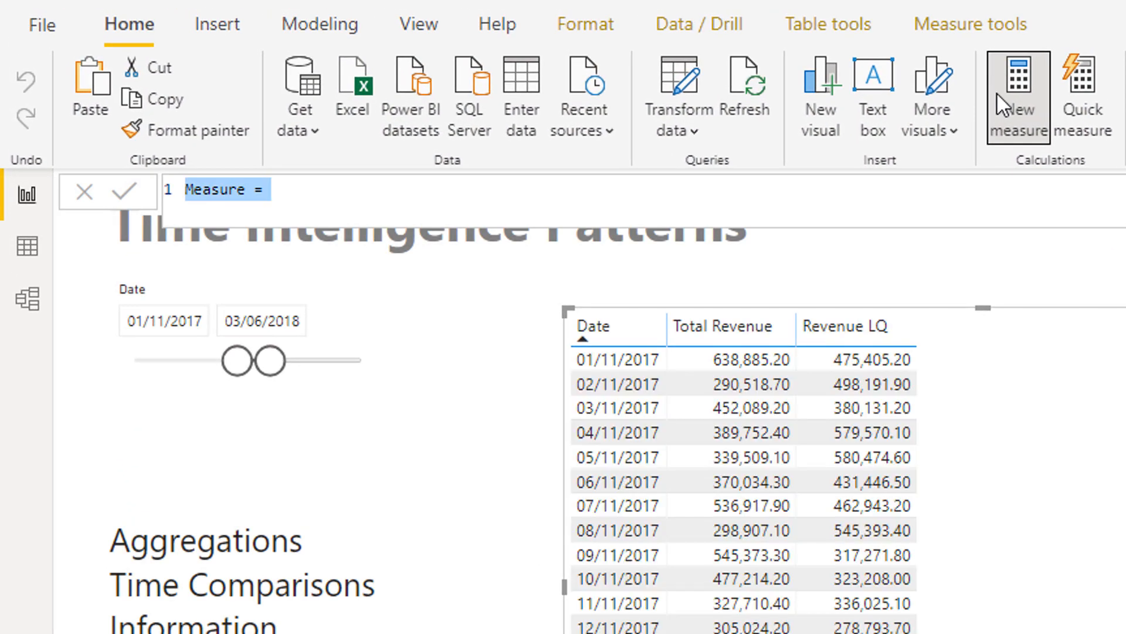
type("Revenue")
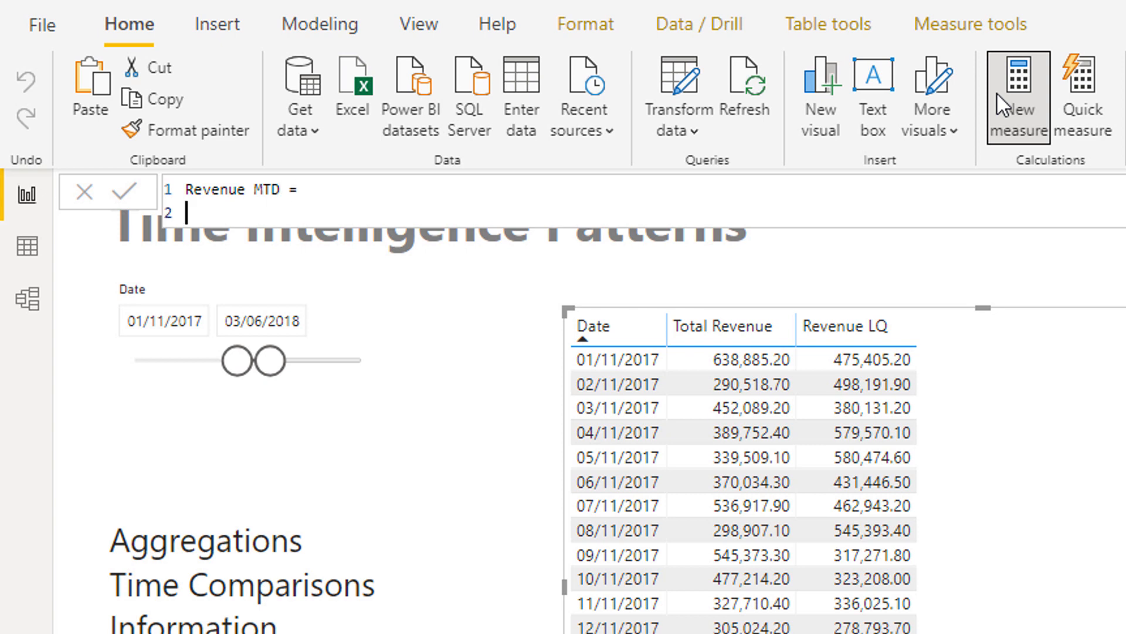
type("CALCULATE( Total Revenue]")
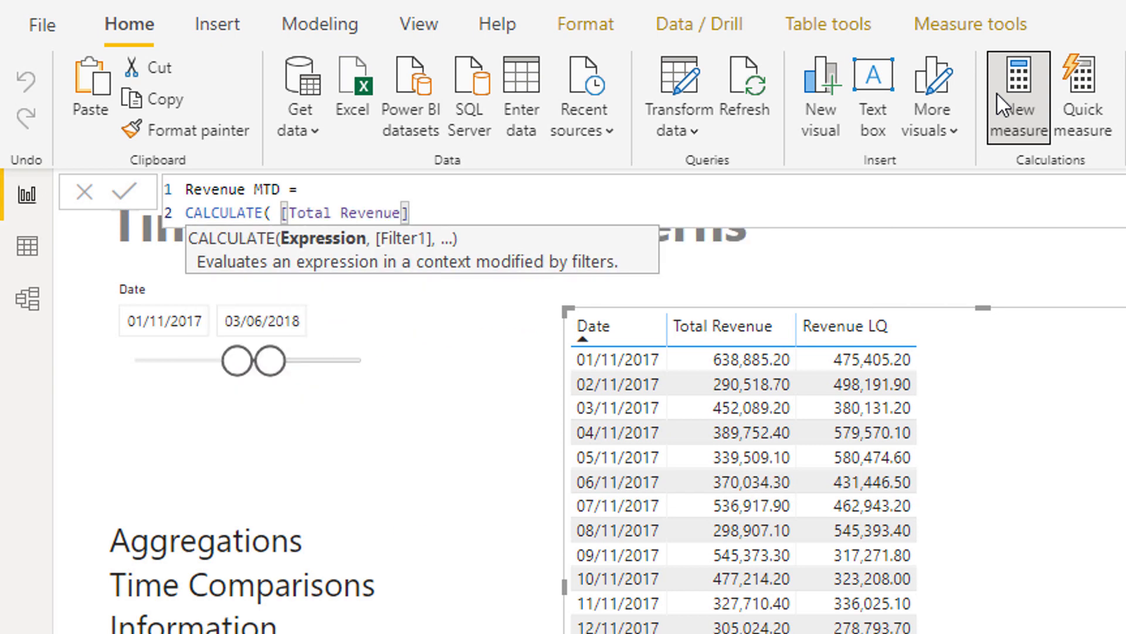
type(", MTD")
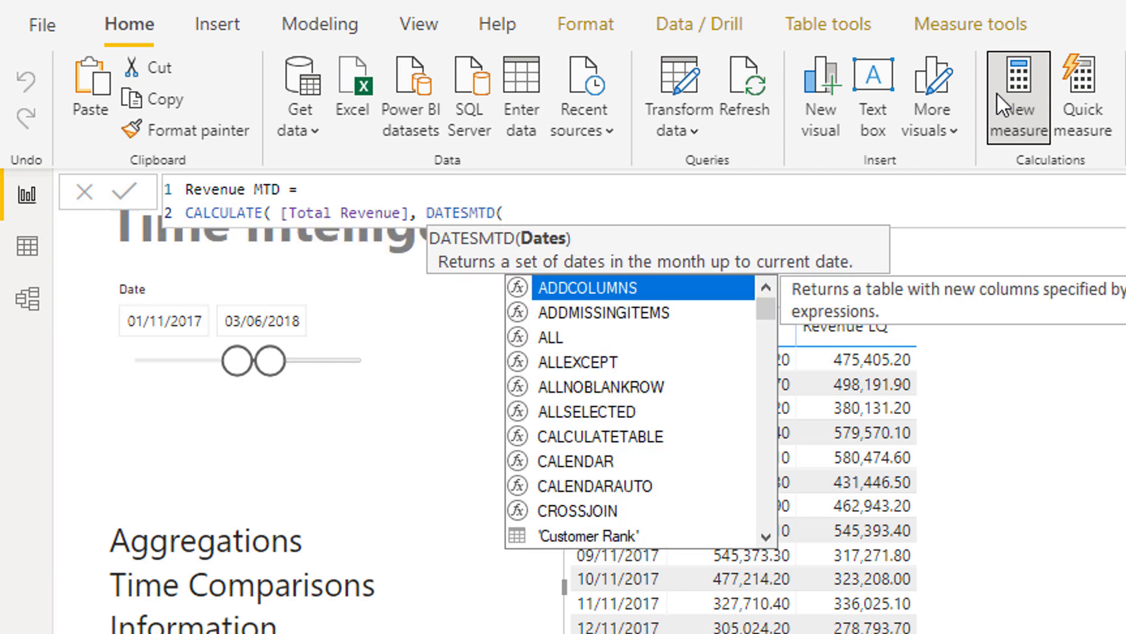
type("Dates[Date] ) )")
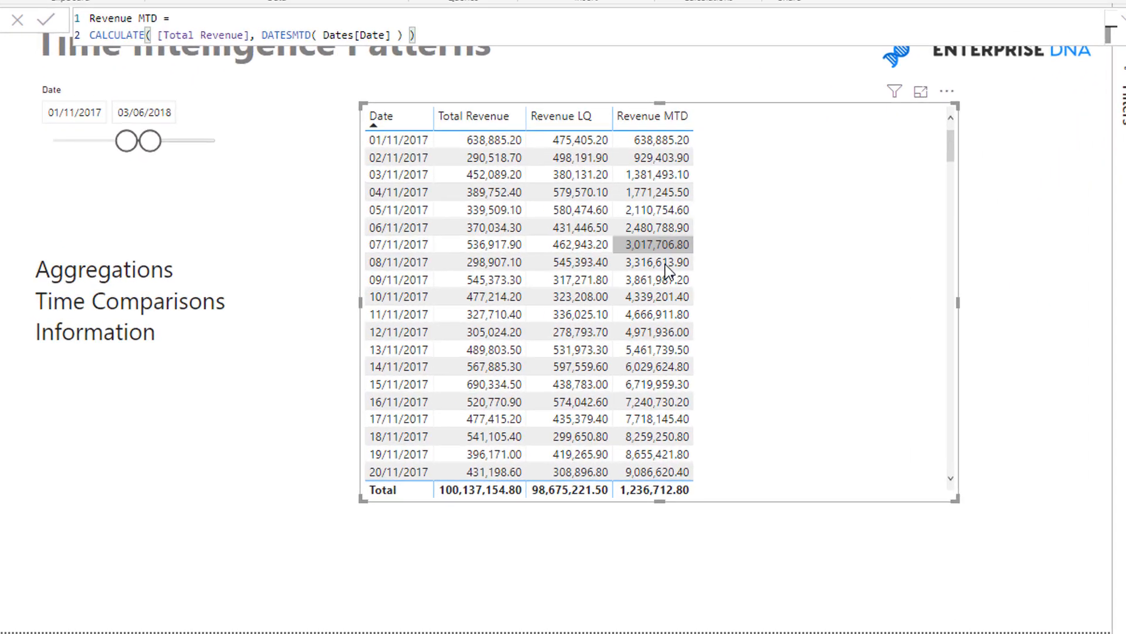
Scroll the table to review Revenue MTD accumulating past 12 million in late November
scroll("down", 3)
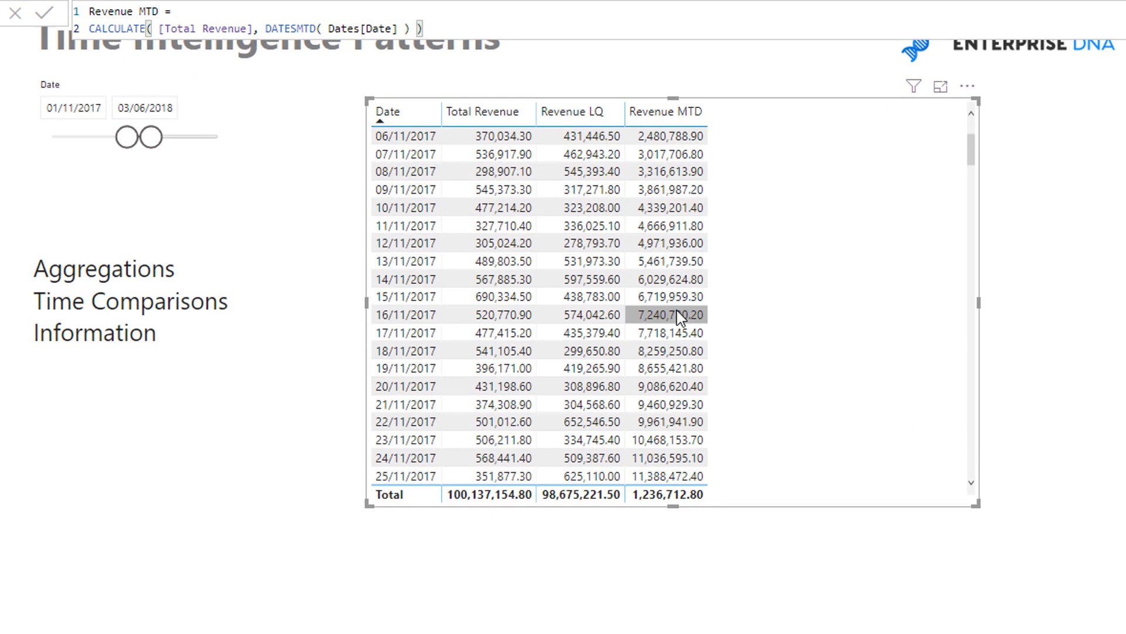
scroll("down", 3)
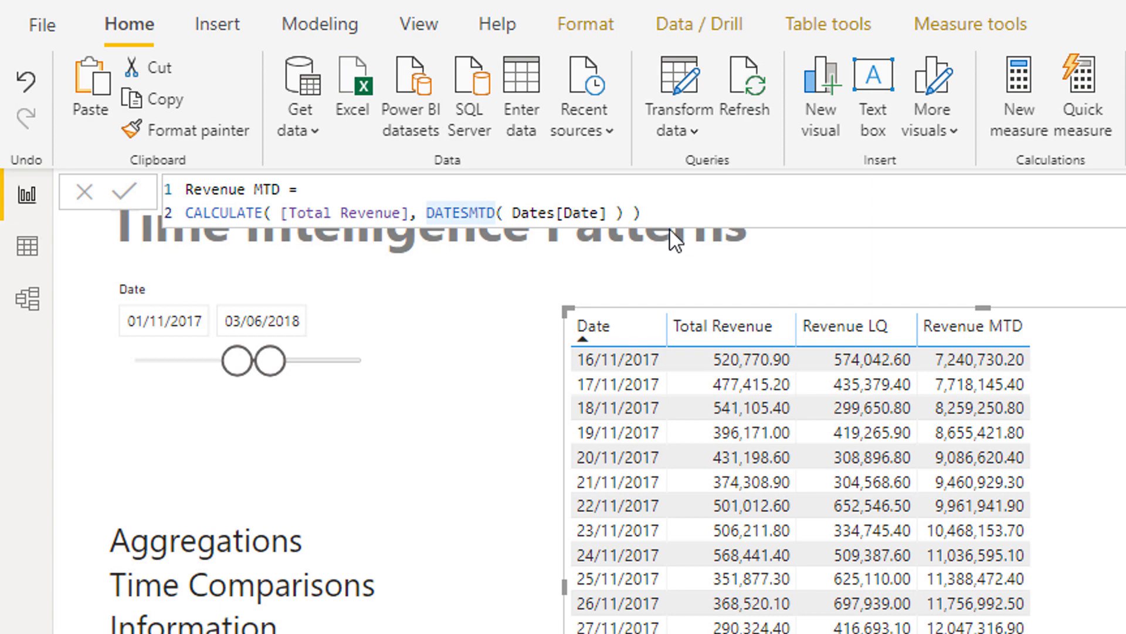
mouse_move(815, 315)
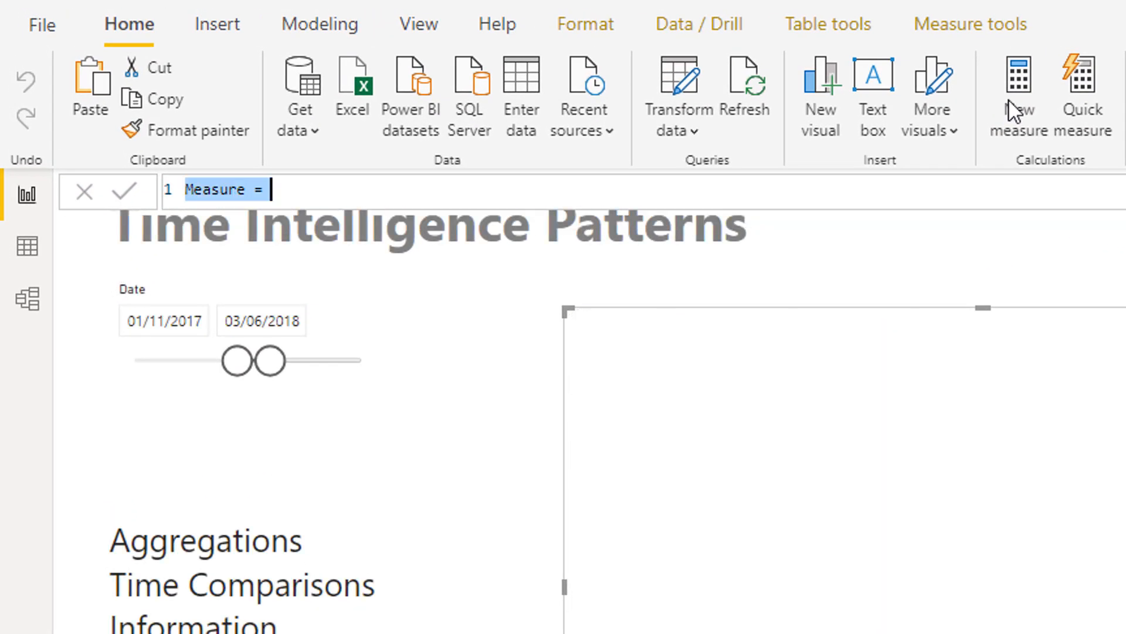
Write Opening Balance = OPENINGBALANCEMONTH([Total Revenue], Dates[Date]) in the formula bar
type("Open")
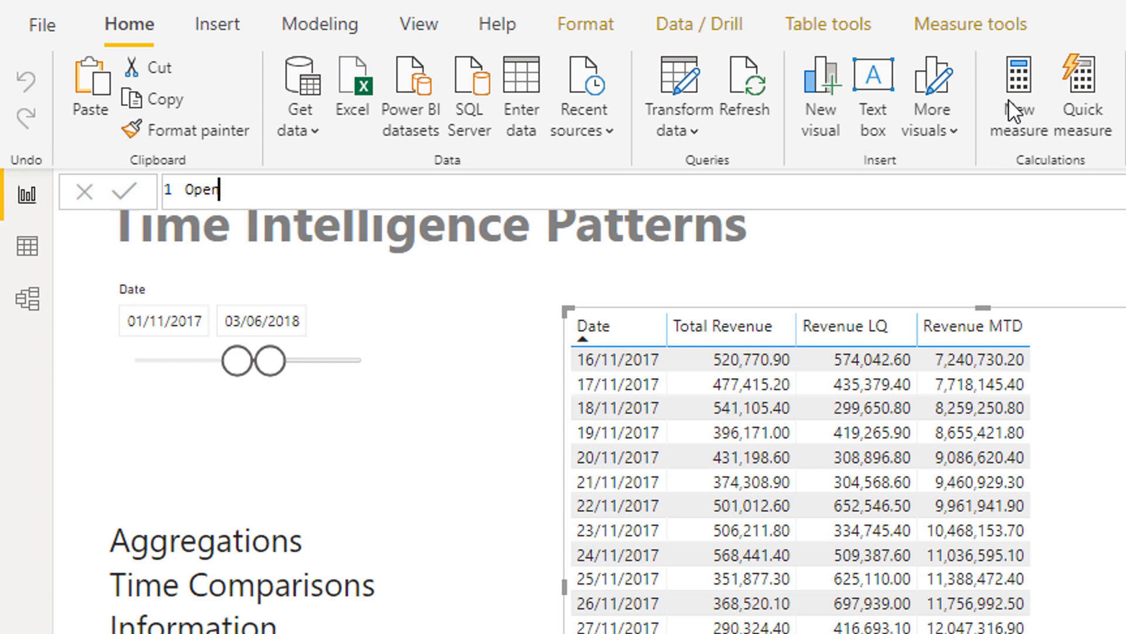
type("ing Balance =")
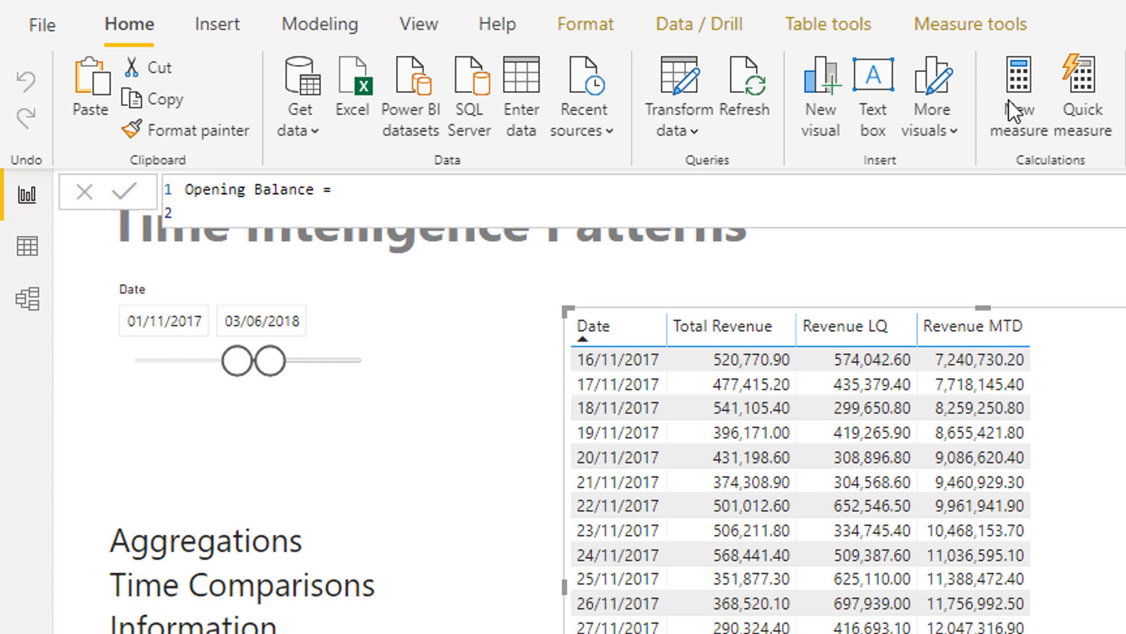
type("CALCULATE( Total Revenue],")
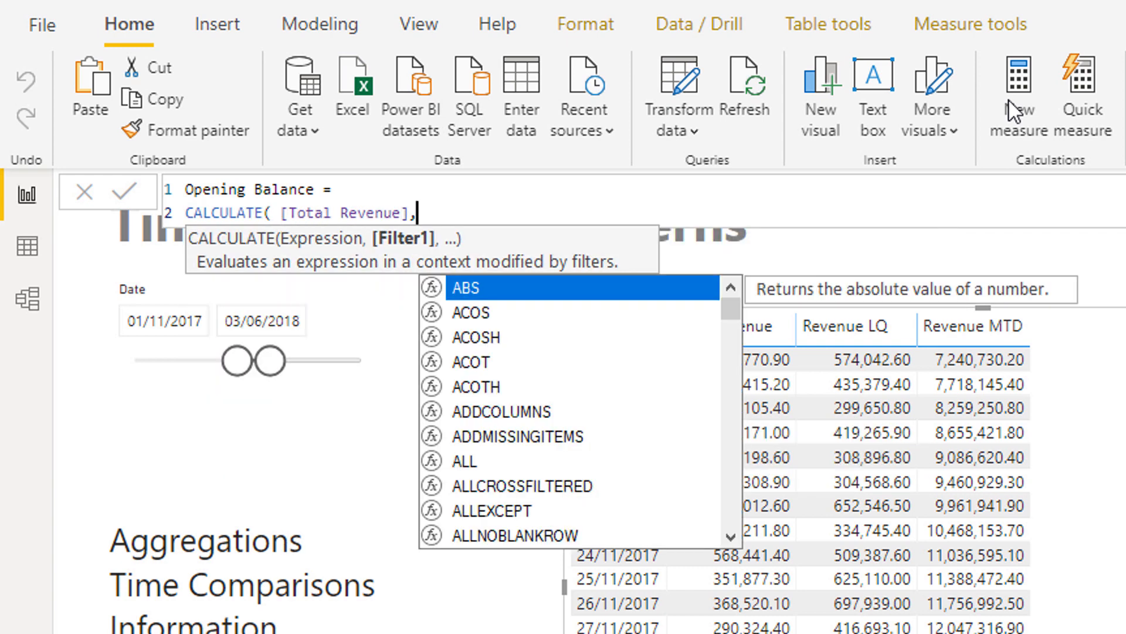
type("OPENINGBALANCEMONTH(")
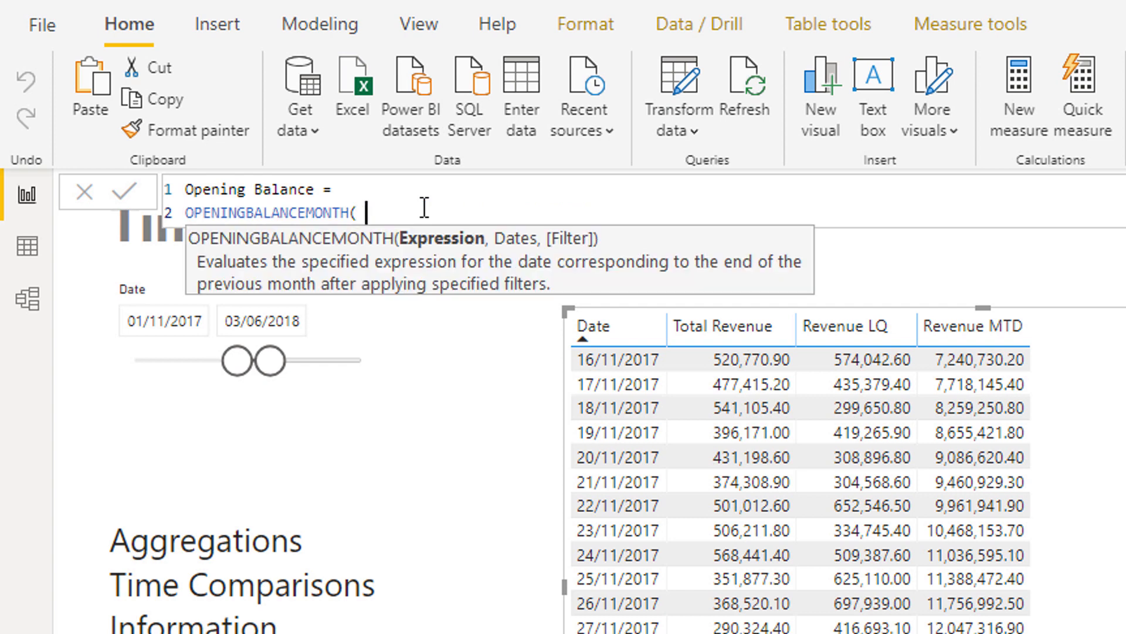
type("Total Revenue], Dates[Date]")
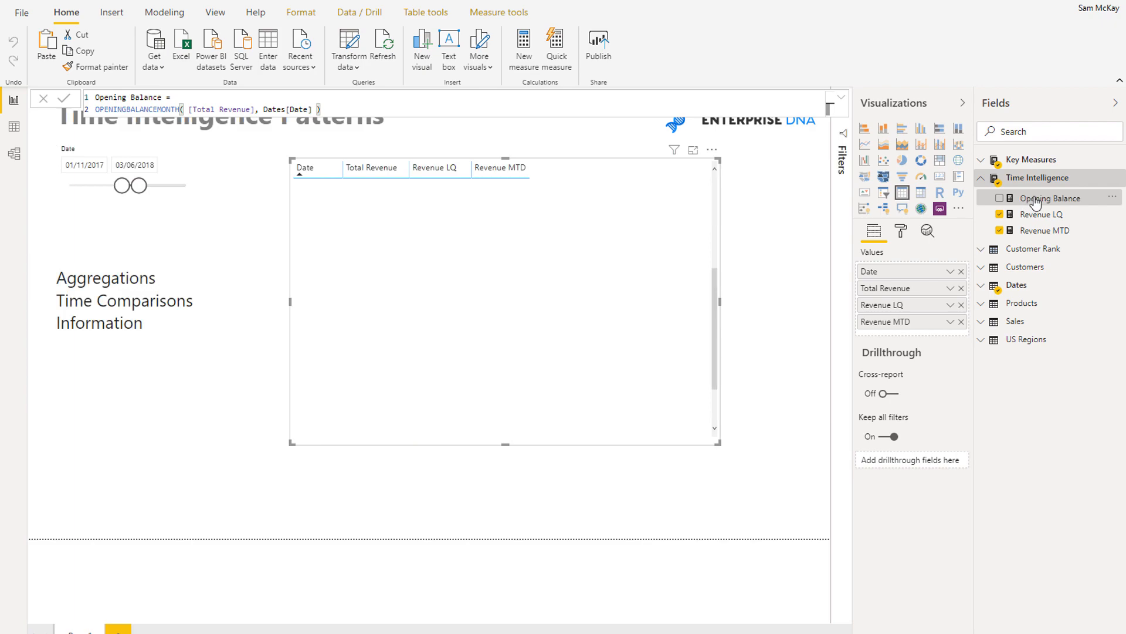
Add Opening Balance as a table column and move the slicer start to 31/10/2017
left_click(1000, 197)
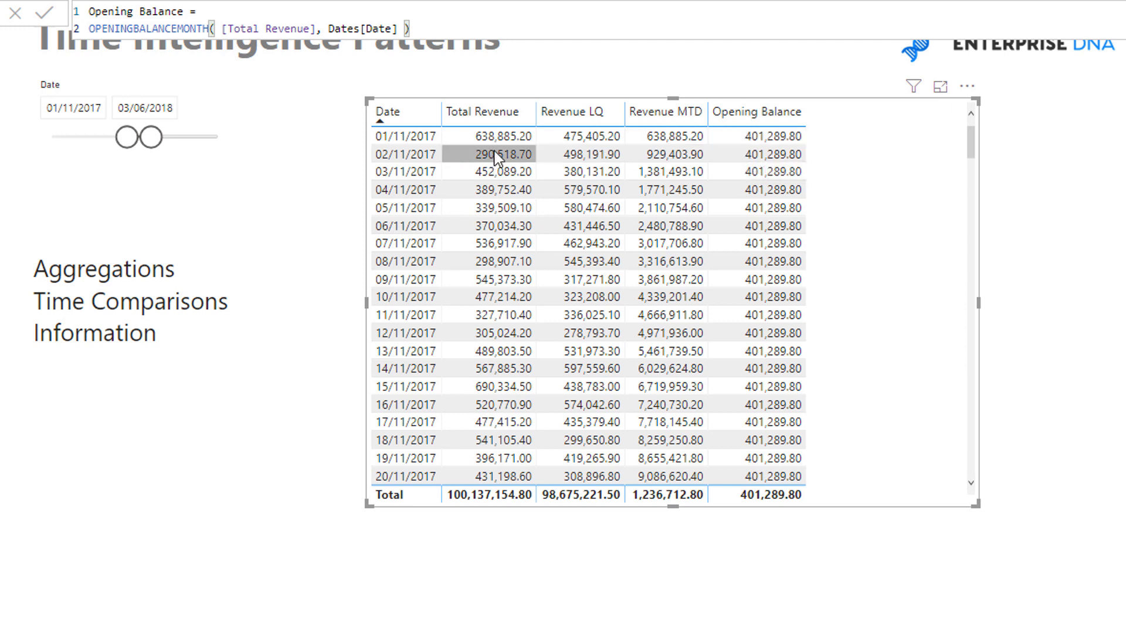
mouse_move(206, 164)
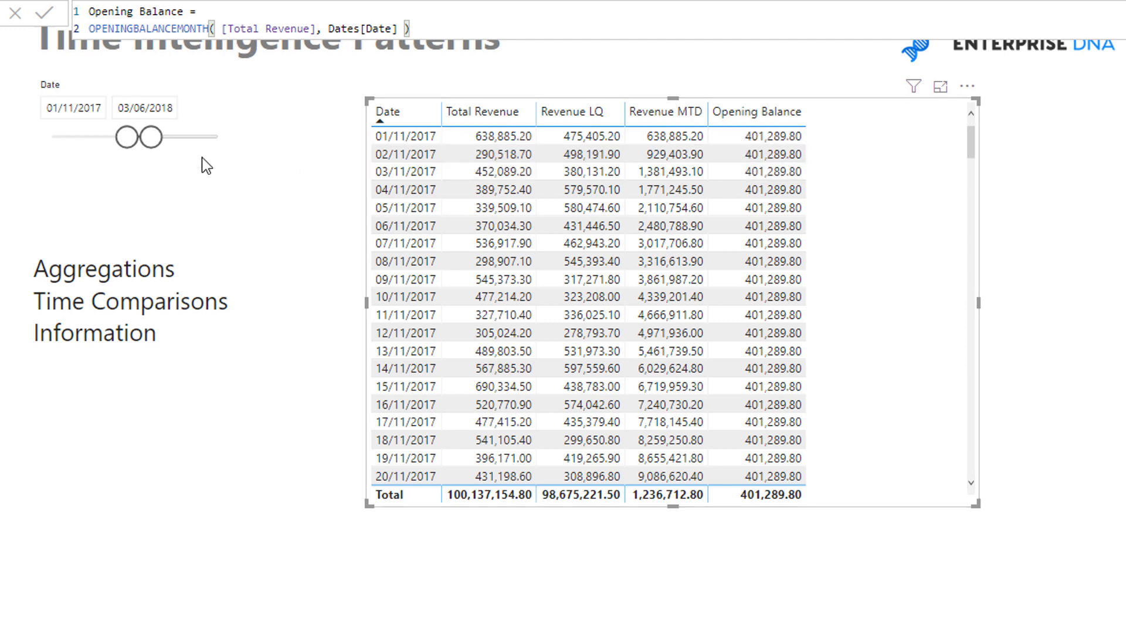
left_click(72, 107)
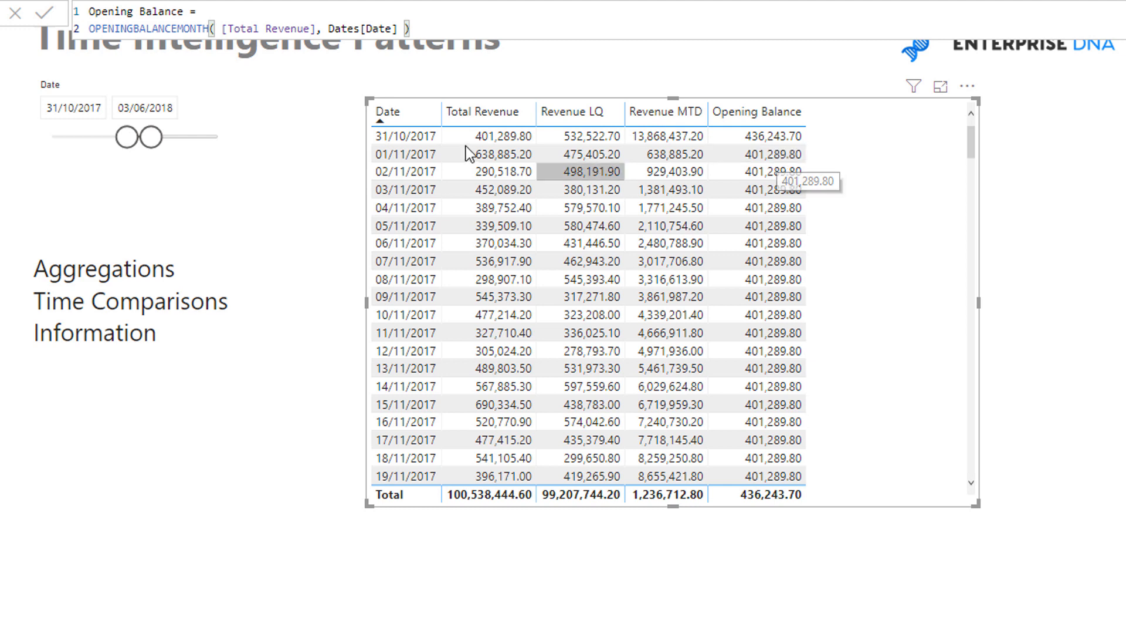
mouse_move(789, 171)
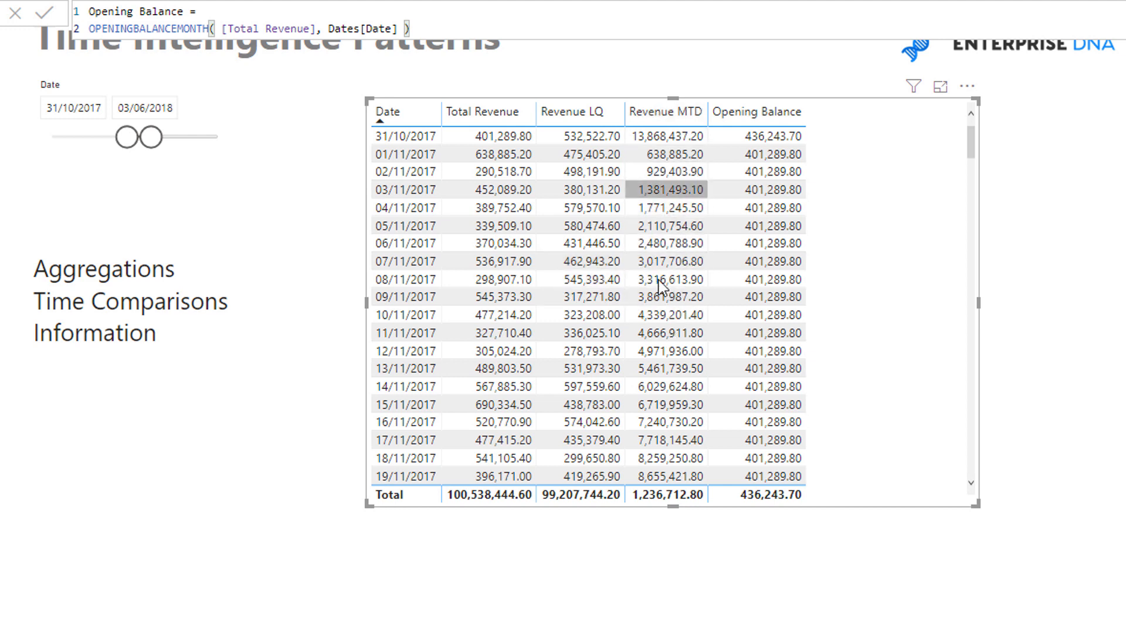
mouse_move(666, 113)
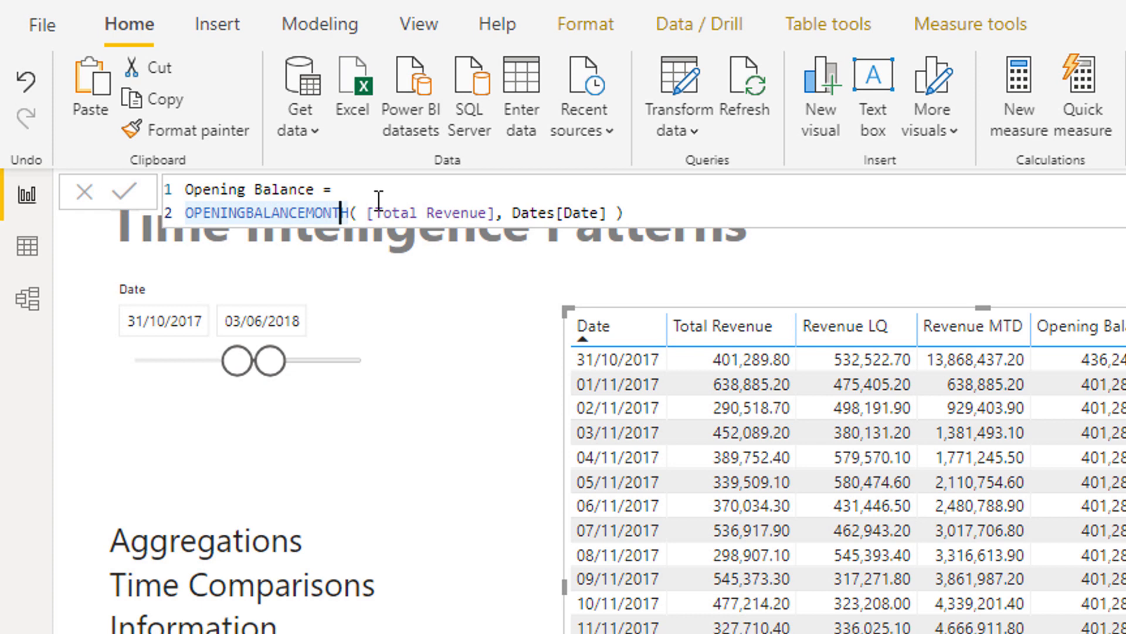
Replace OPENINGBALANCEMONTH with CLOSINGBALANCEMONTH in the Opening Balance measure and commit it
double_click(267, 212)
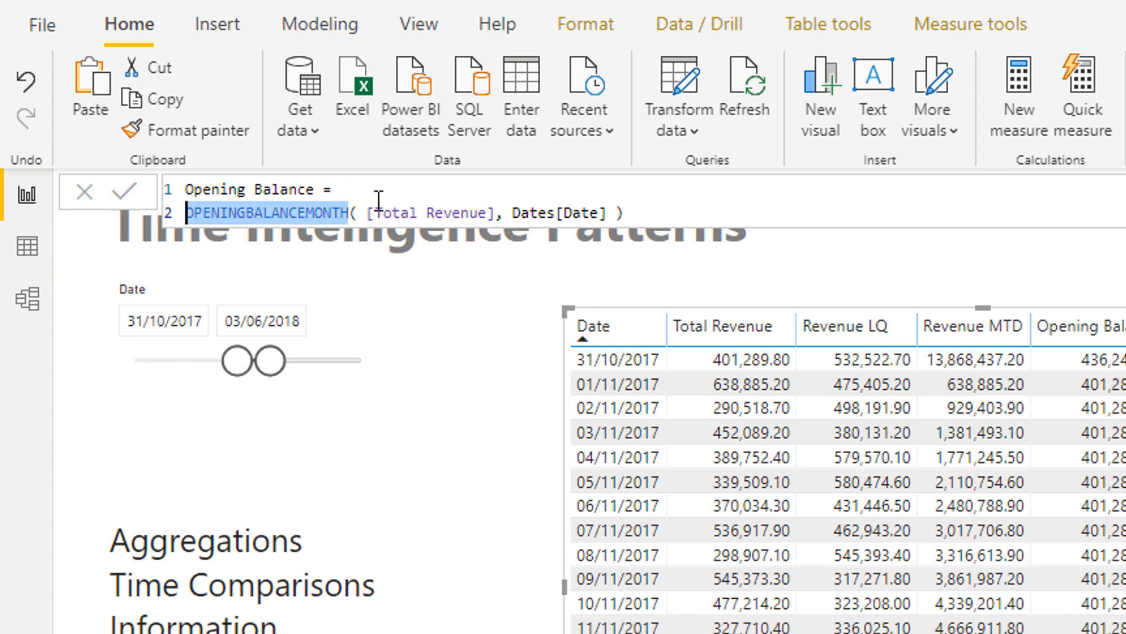
type("B")
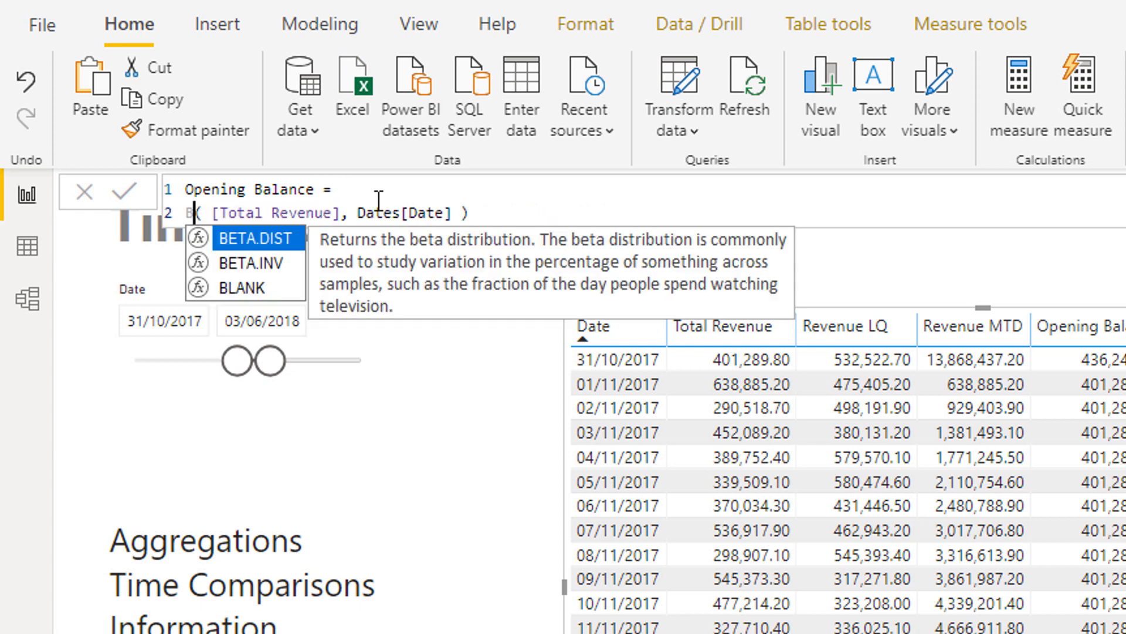
type("A")
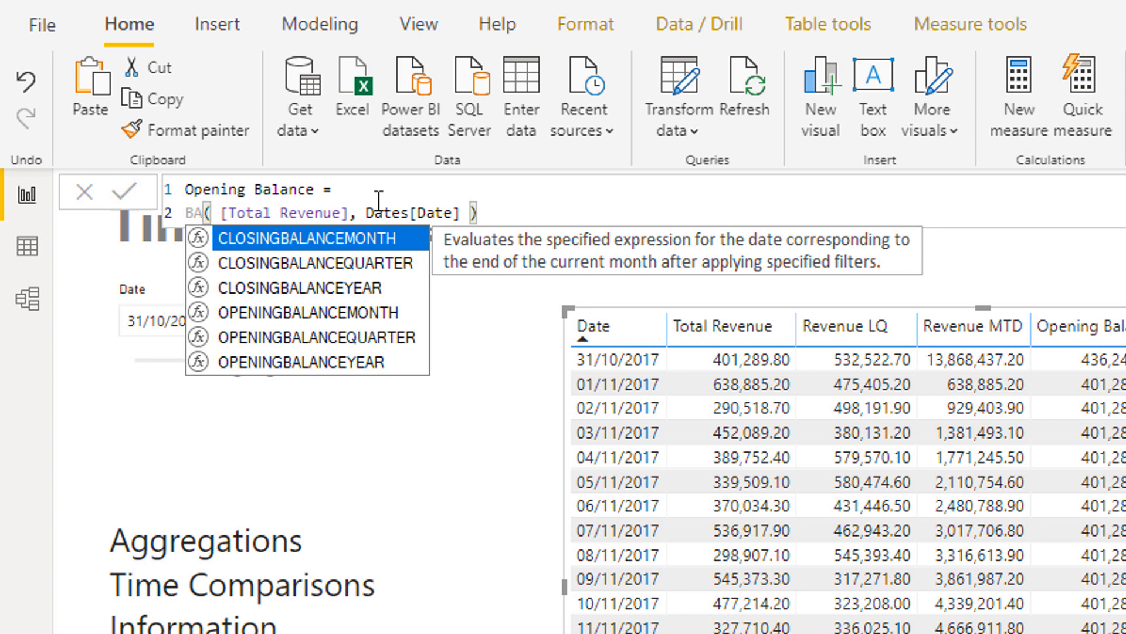
mouse_move(352, 297)
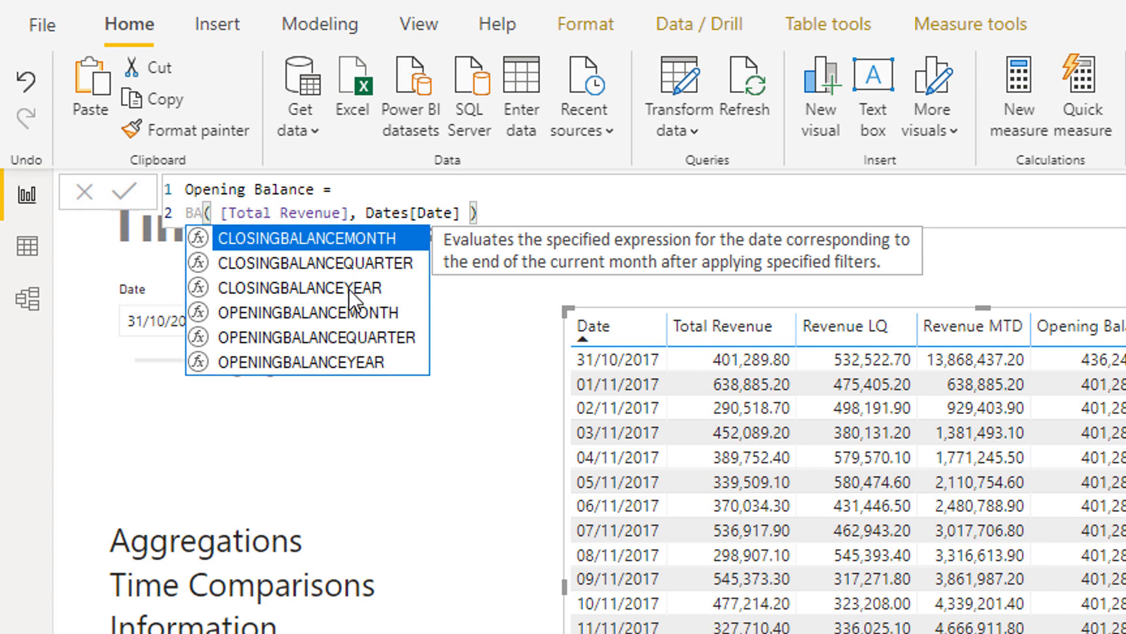
mouse_move(290, 298)
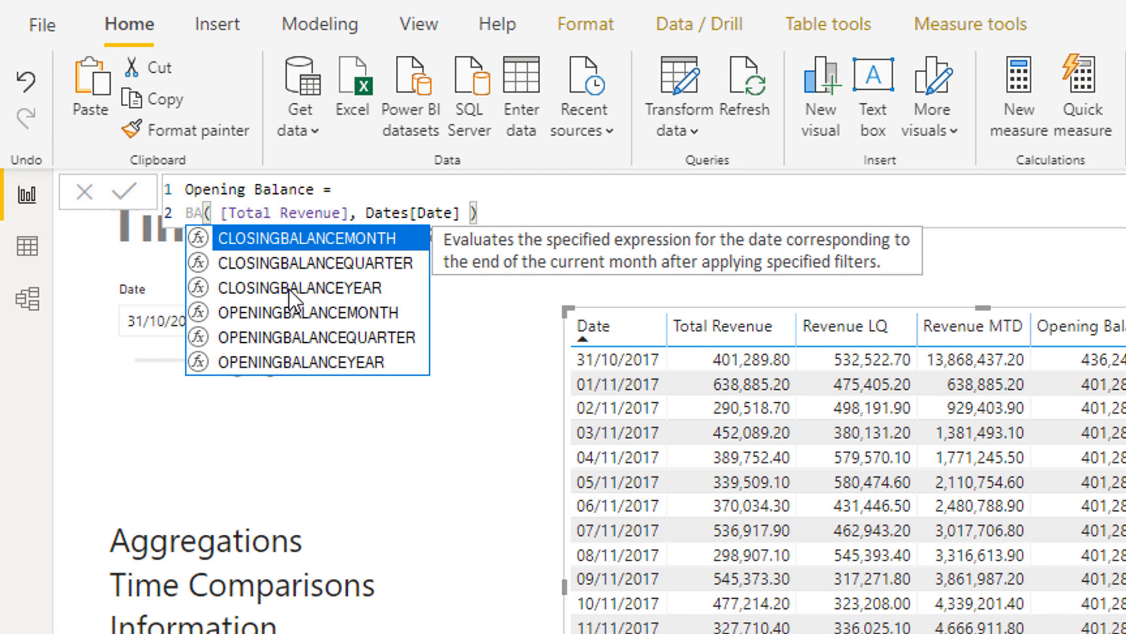
double_click(295, 238)
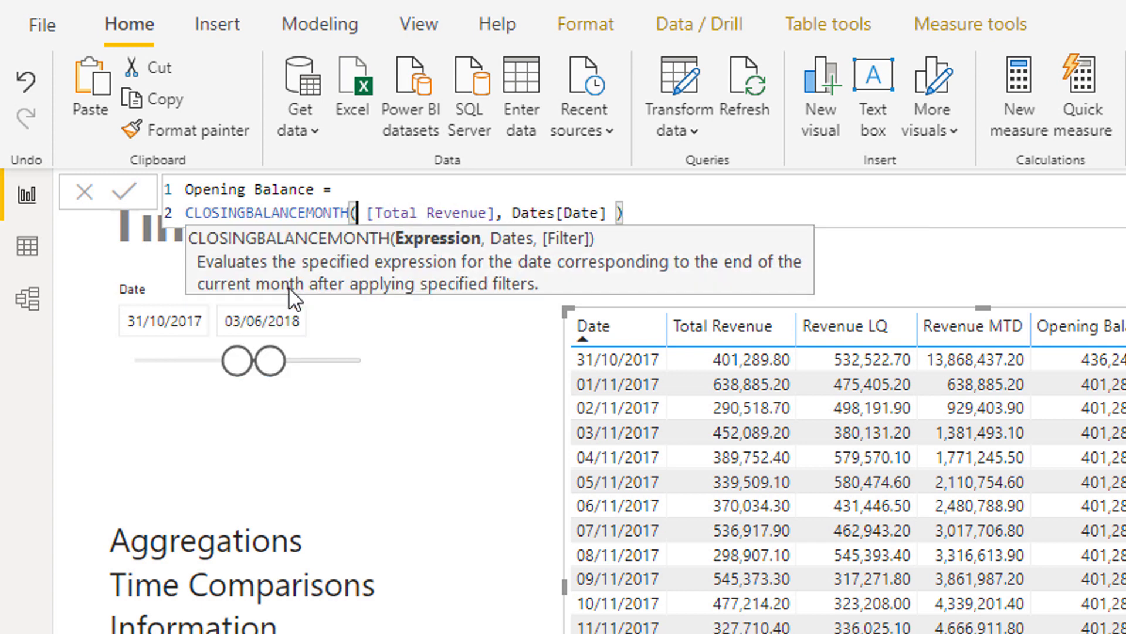
left_click(625, 214)
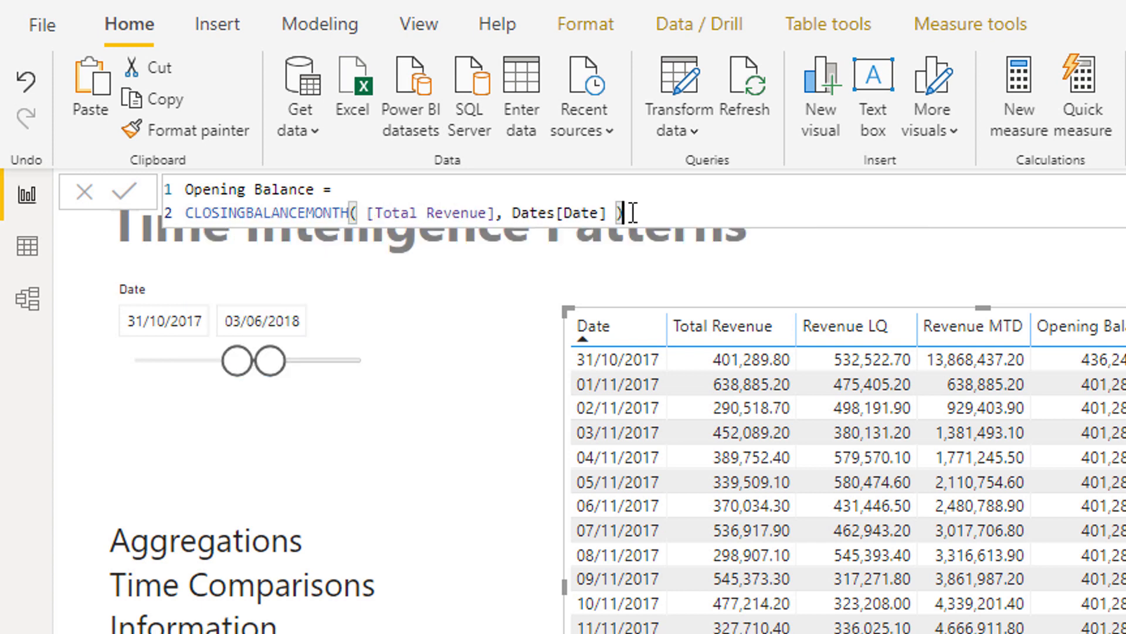
left_click(163, 320)
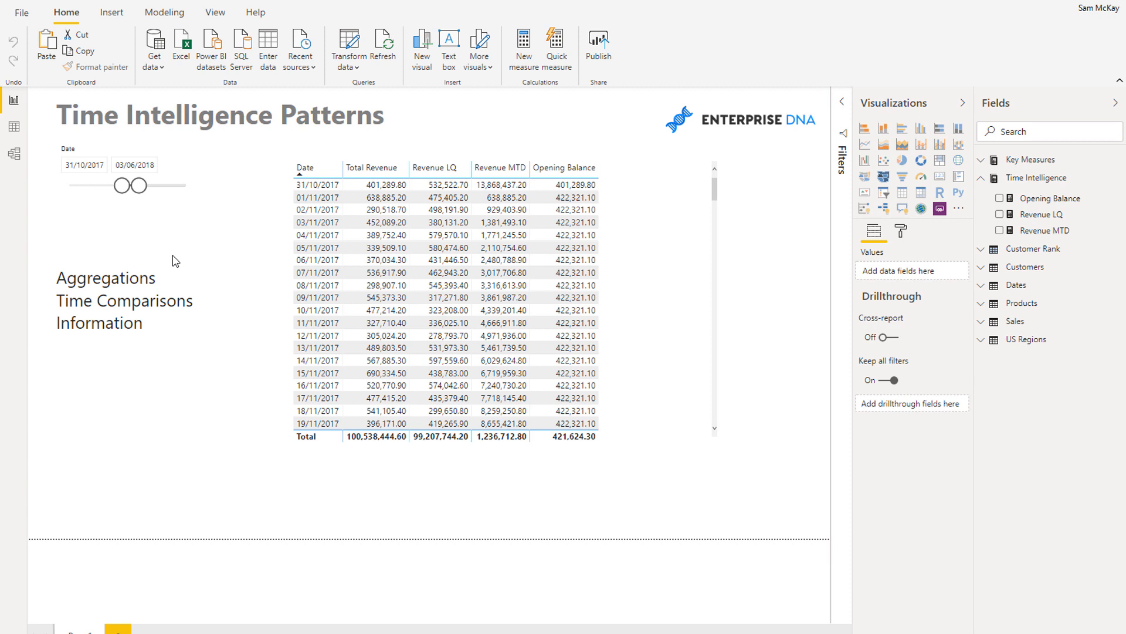
mouse_move(191, 260)
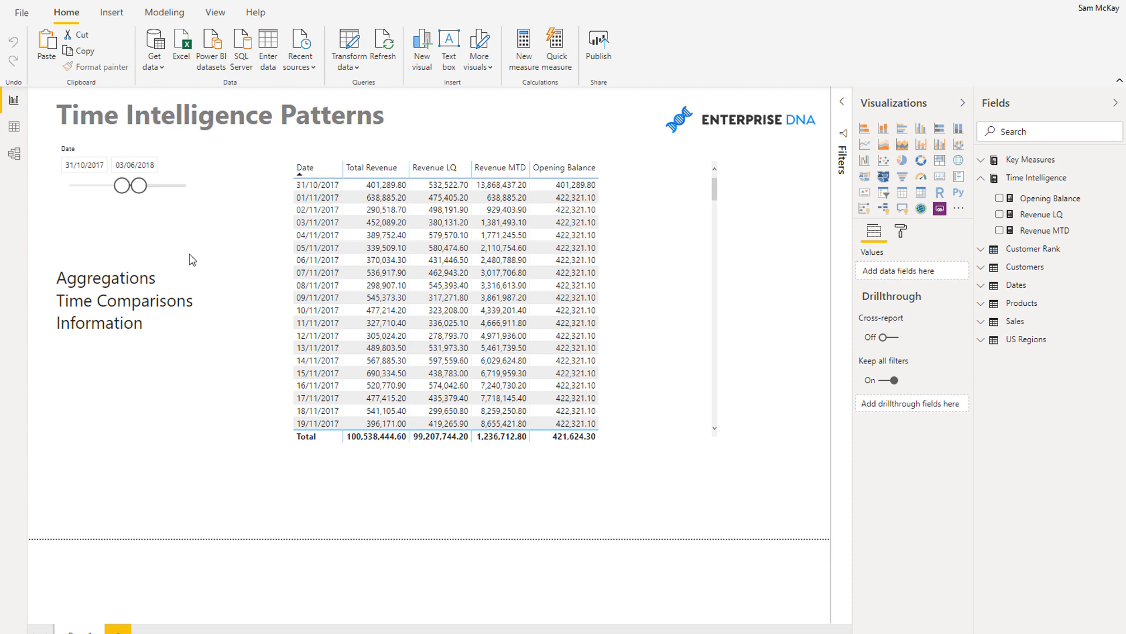
mouse_move(228, 245)
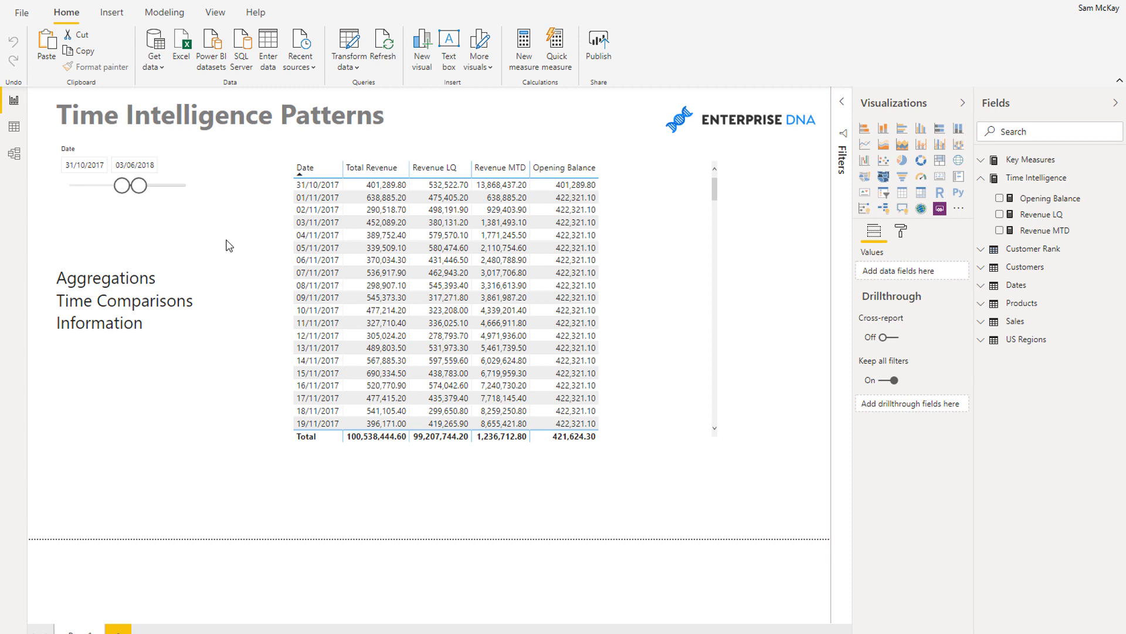